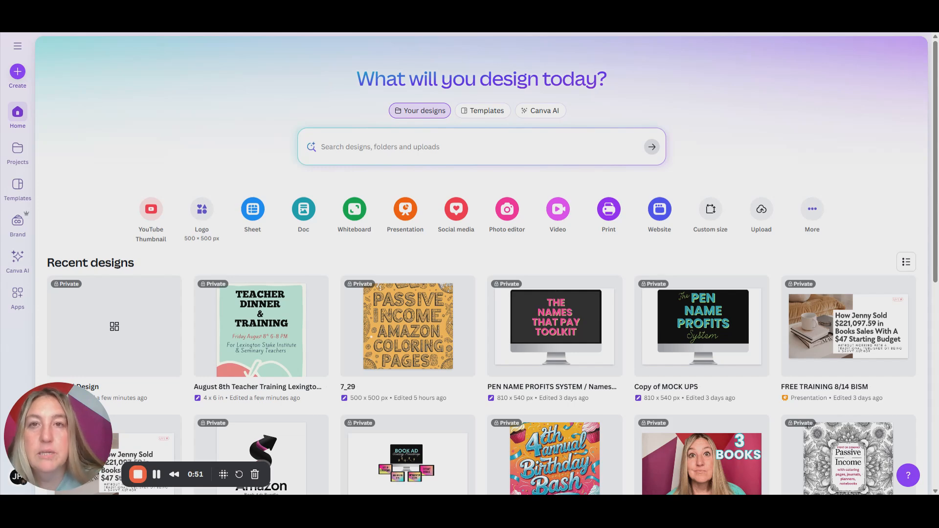
pyautogui.moveTo(687, 173)
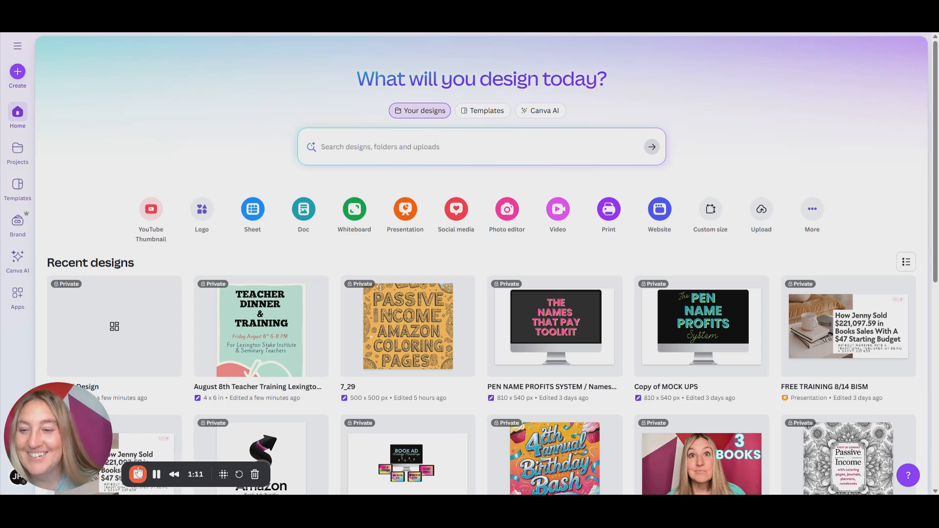
# Create a new blank 500×500 logo design from the home page.
pyautogui.click(201, 208)
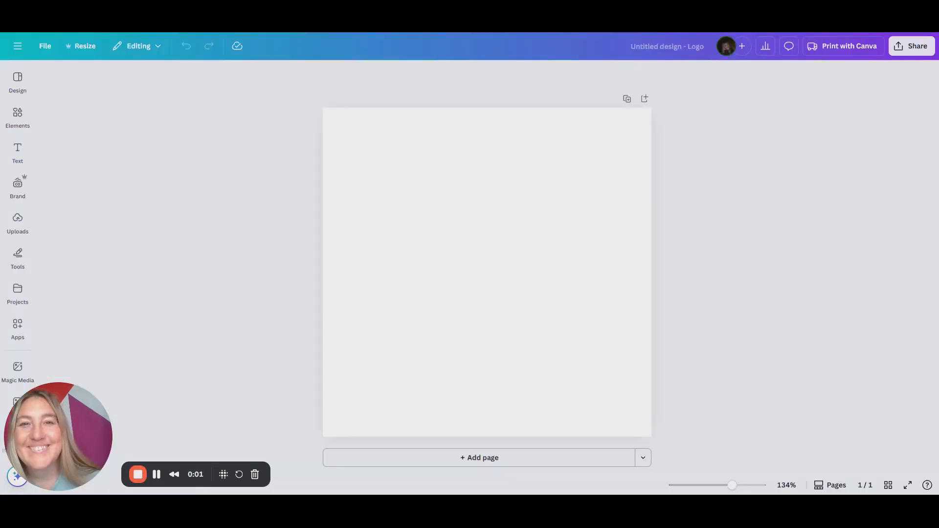
pyautogui.click(382, 200)
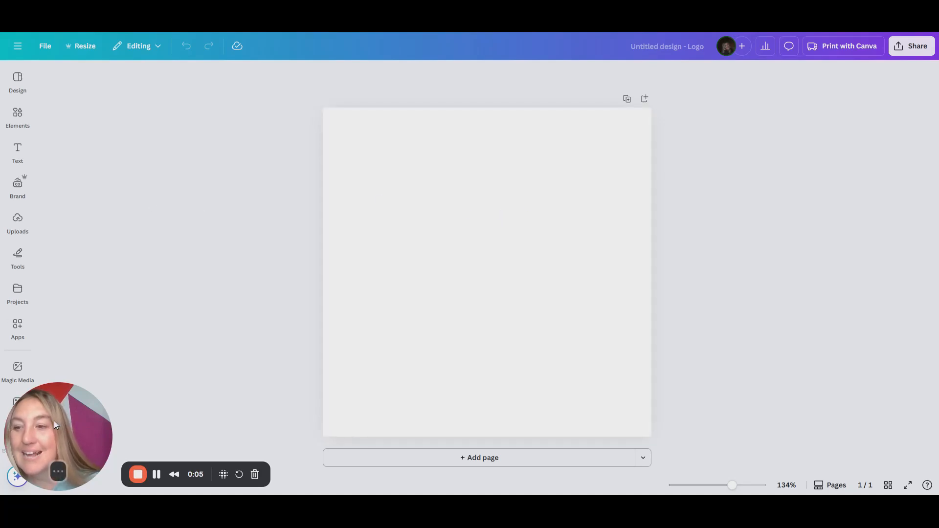
pyautogui.moveTo(57, 431); pyautogui.dragTo(743, 310)
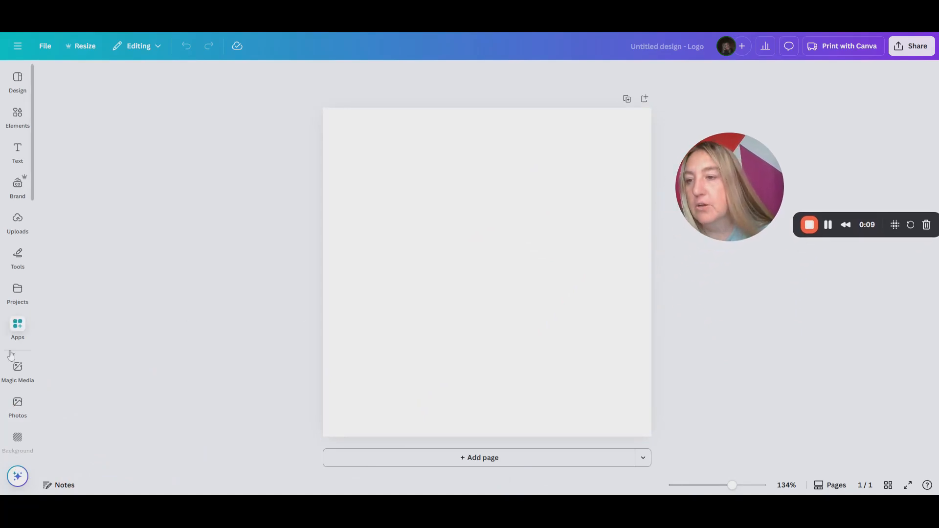
# Browse the Apps panel's collection of add-on apps.
pyautogui.click(17, 328)
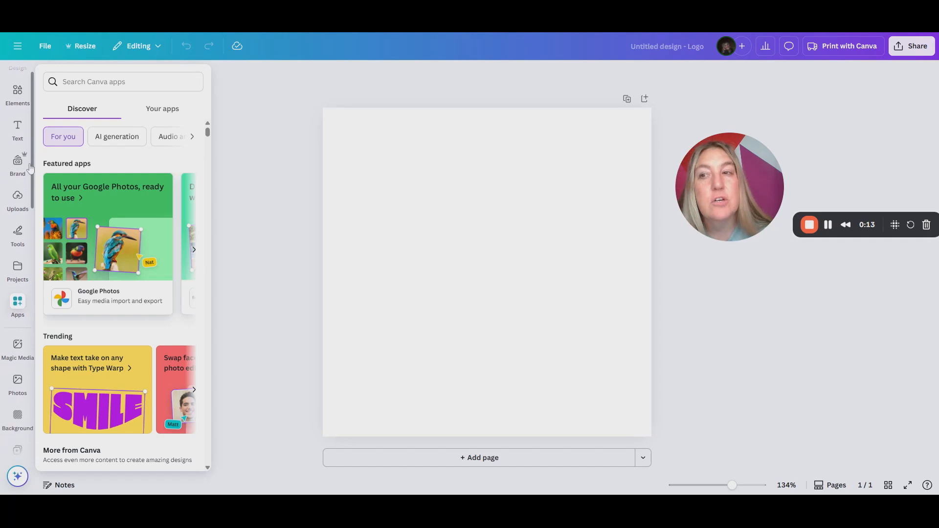
pyautogui.scroll(-3)
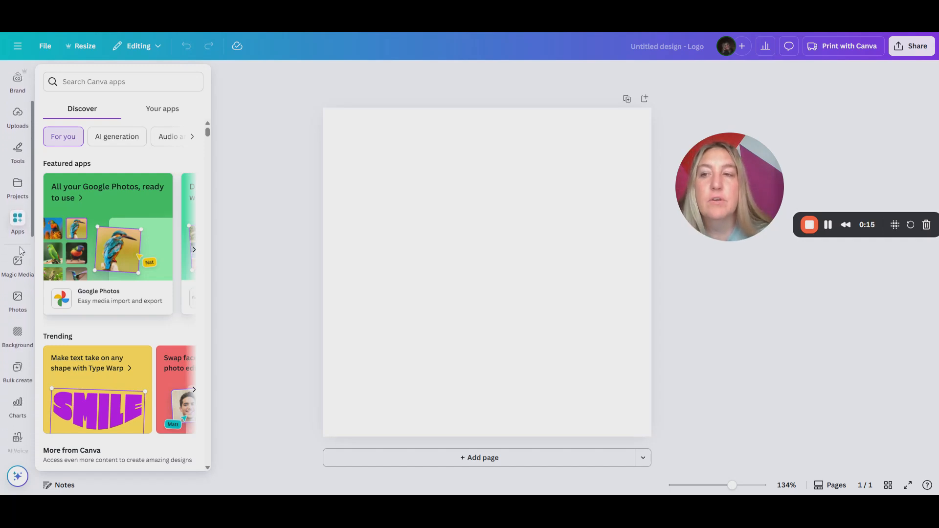
pyautogui.scroll(-3)
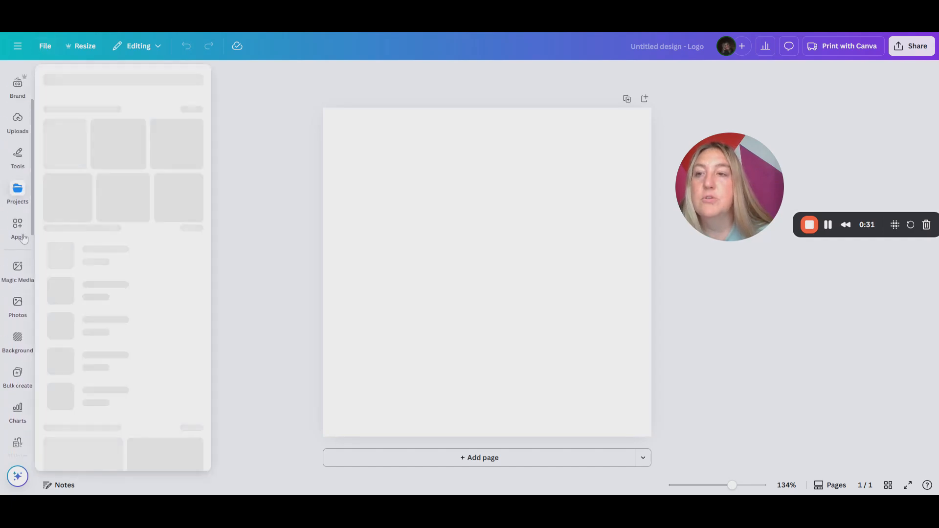
# Search the apps for 'QR' and pick the 'QR Code Generator' suggestion.
pyautogui.click(18, 227)
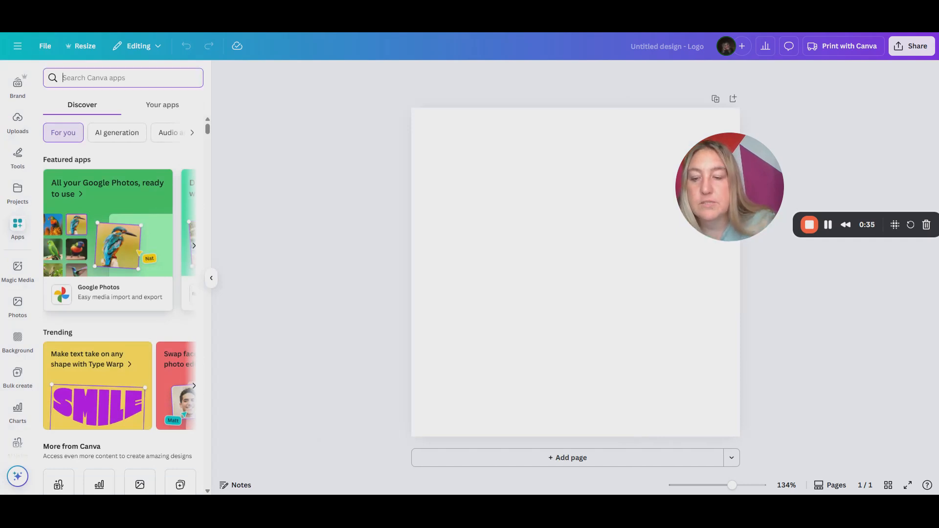
pyautogui.write('Q')
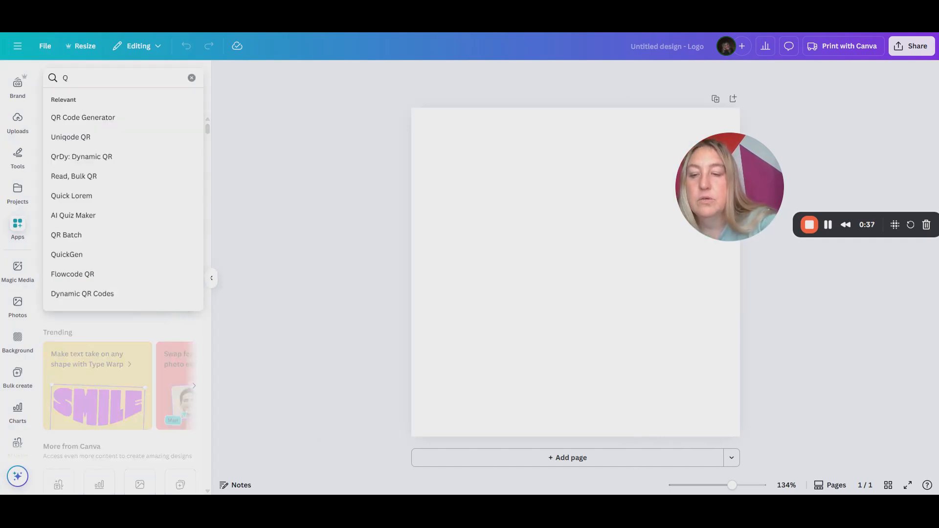
pyautogui.write('R')
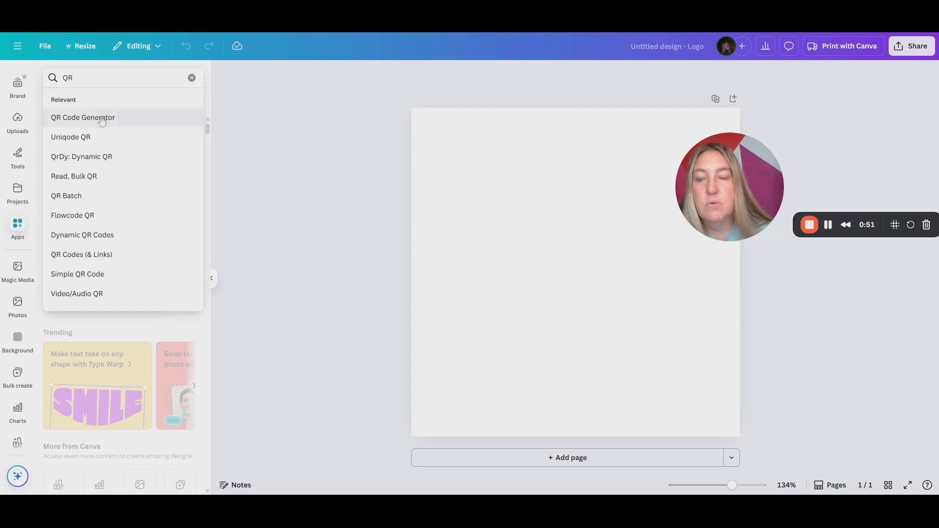
pyautogui.click(83, 117)
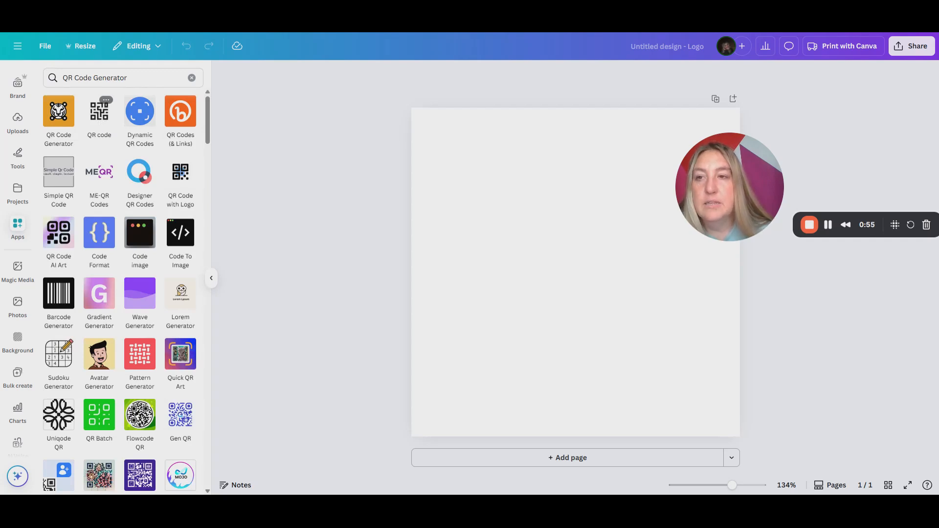
pyautogui.click(99, 114)
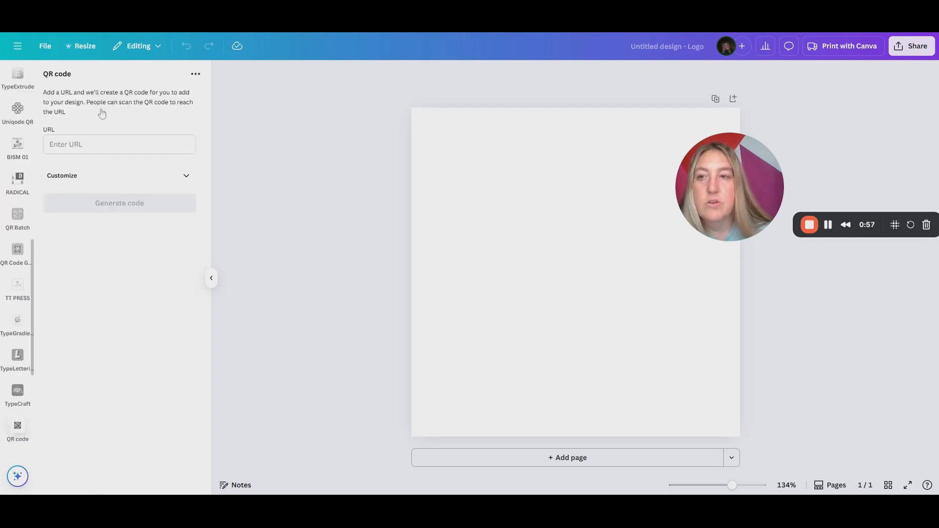
pyautogui.click(118, 144)
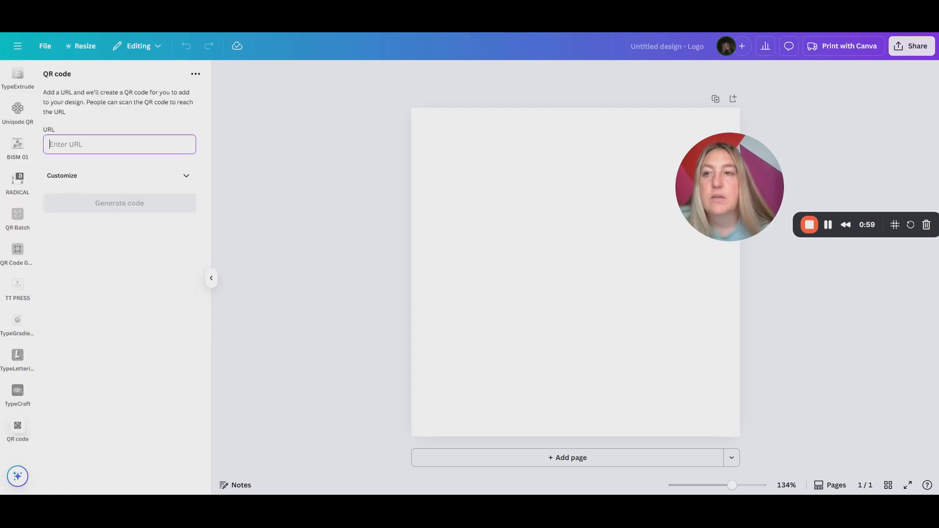
pyautogui.write('w')
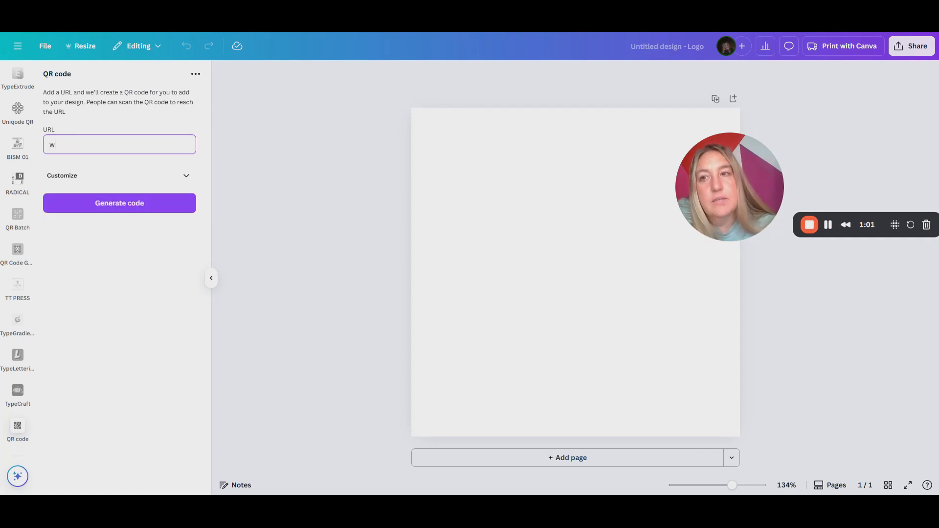
pyautogui.write('ww.')
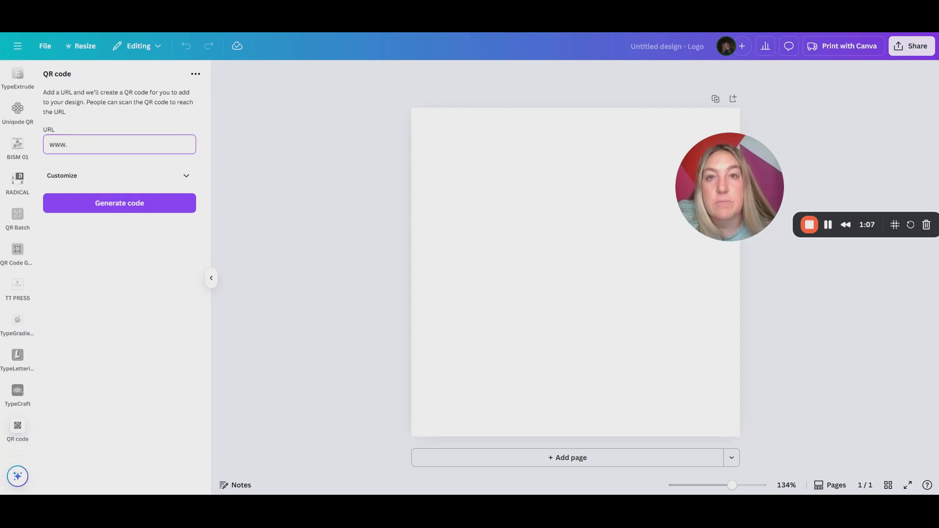
pyautogui.write('jenn')
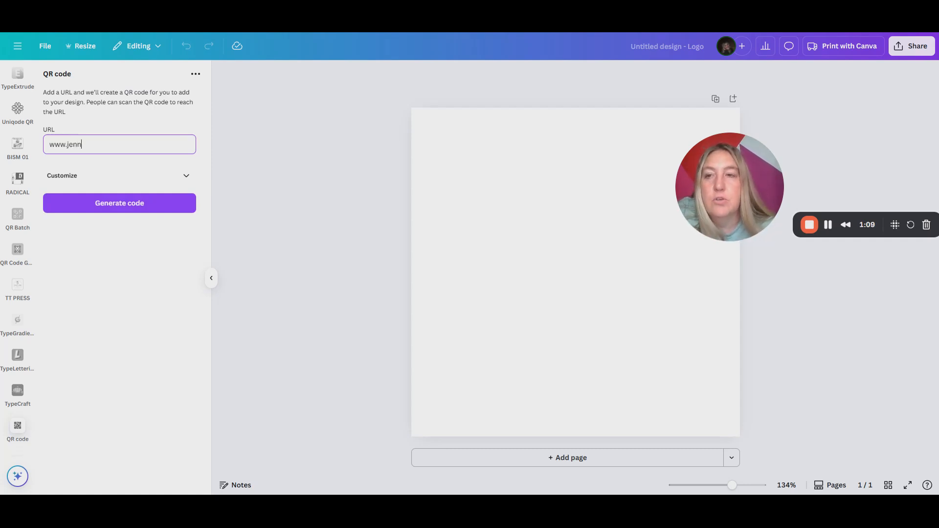
pyautogui.write('yhansenlane.com')
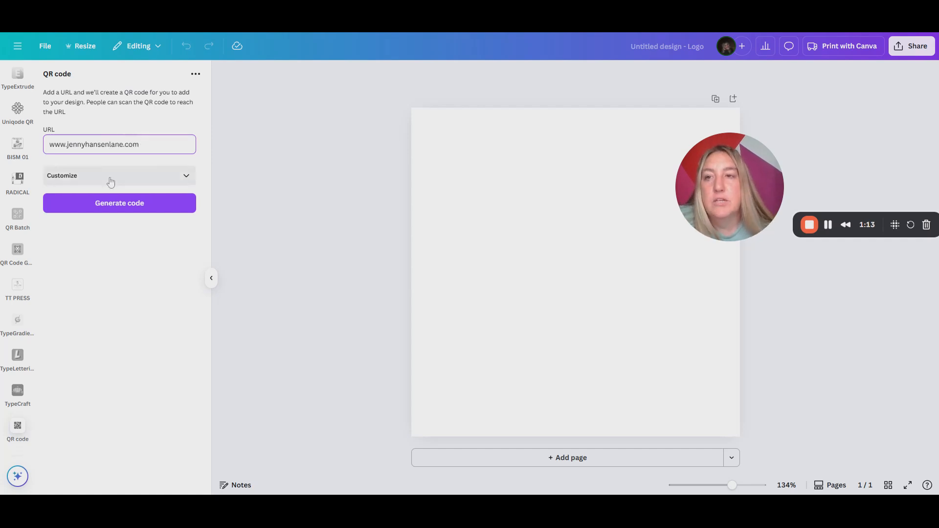
pyautogui.write('/')
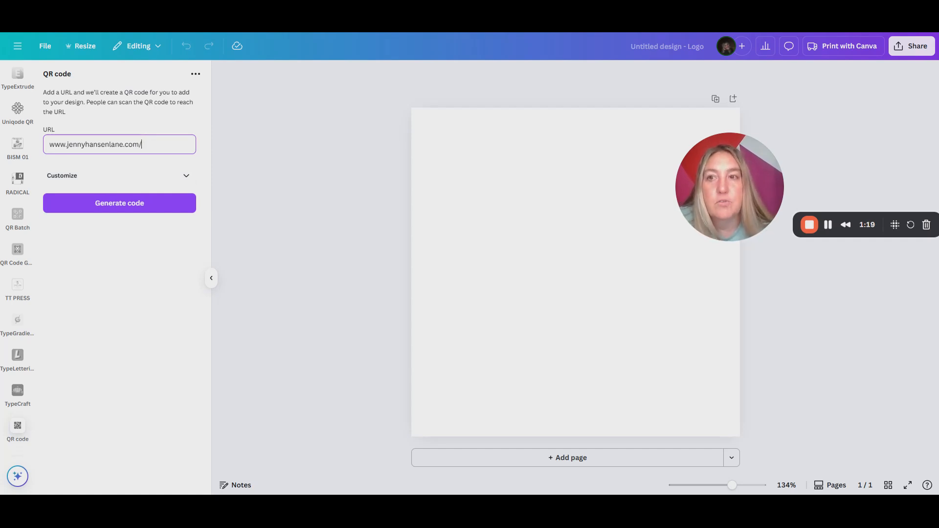
pyautogui.write('amazon-')
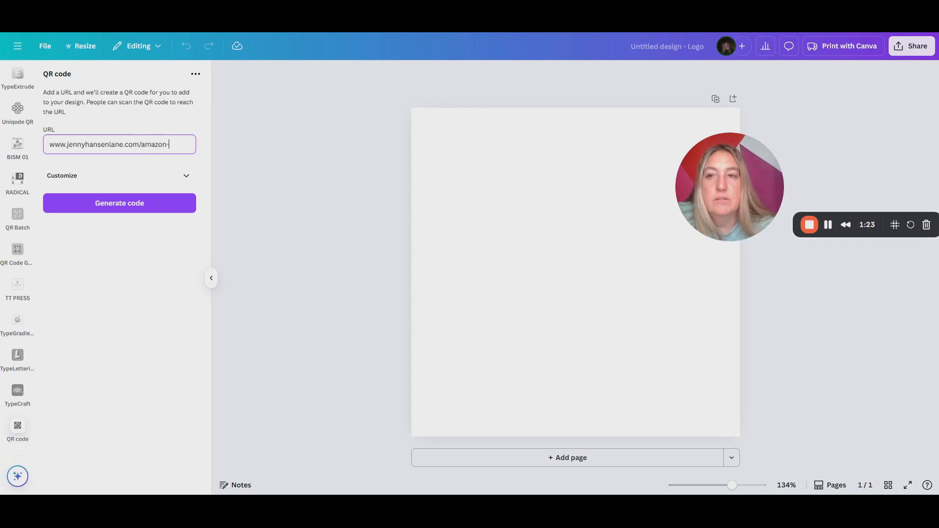
pyautogui.write('freebi')
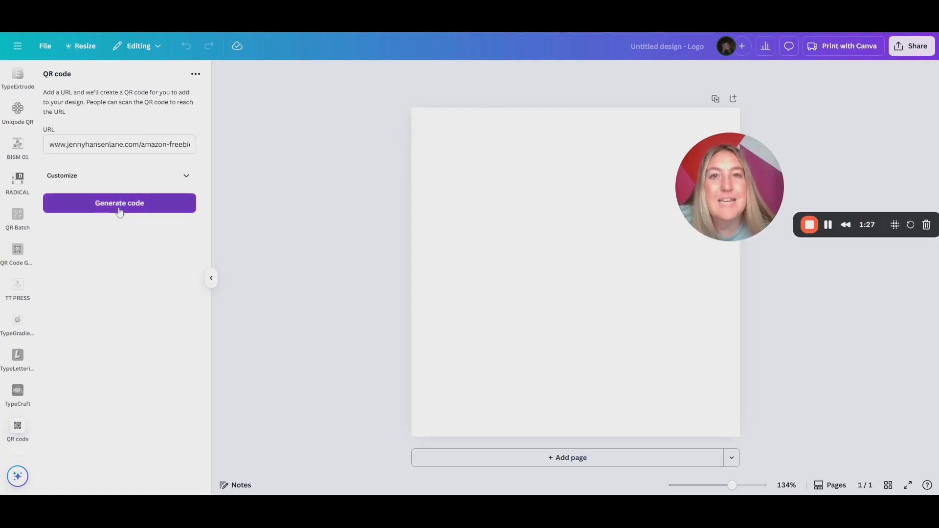
# Generate the freebie-link QR code and enlarge it to fill the square page.
pyautogui.click(119, 203)
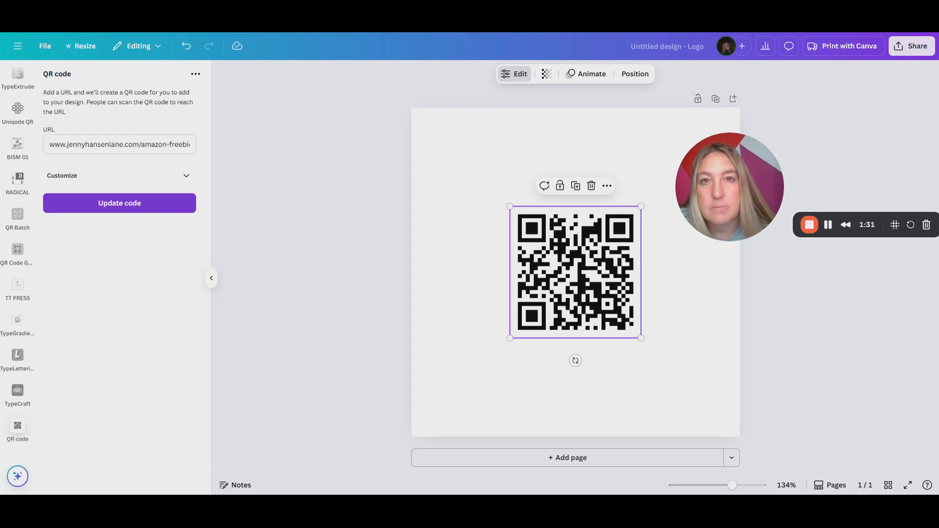
pyautogui.moveTo(227, 215)
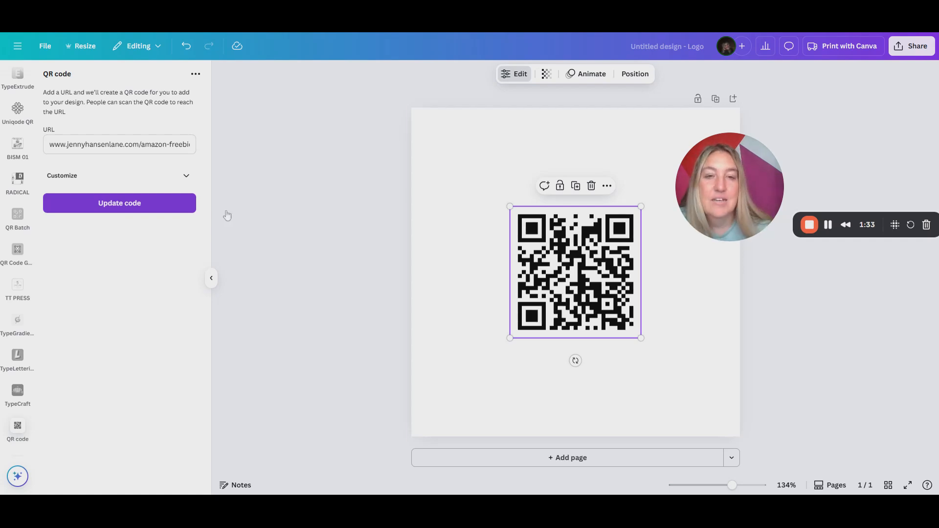
pyautogui.moveTo(510, 206); pyautogui.dragTo(436, 133)
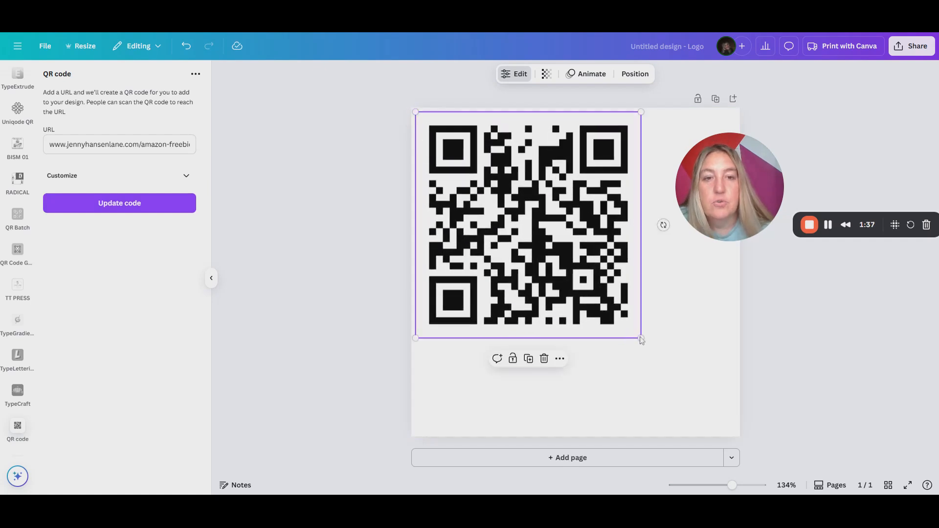
pyautogui.moveTo(641, 338); pyautogui.dragTo(733, 432)
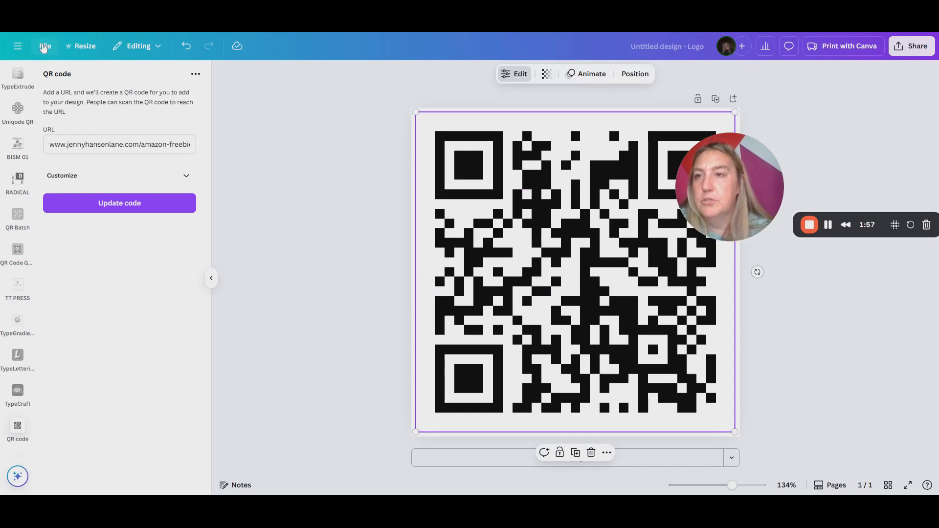
# Start a new design from the File menu using the Word Search brand template.
pyautogui.click(45, 46)
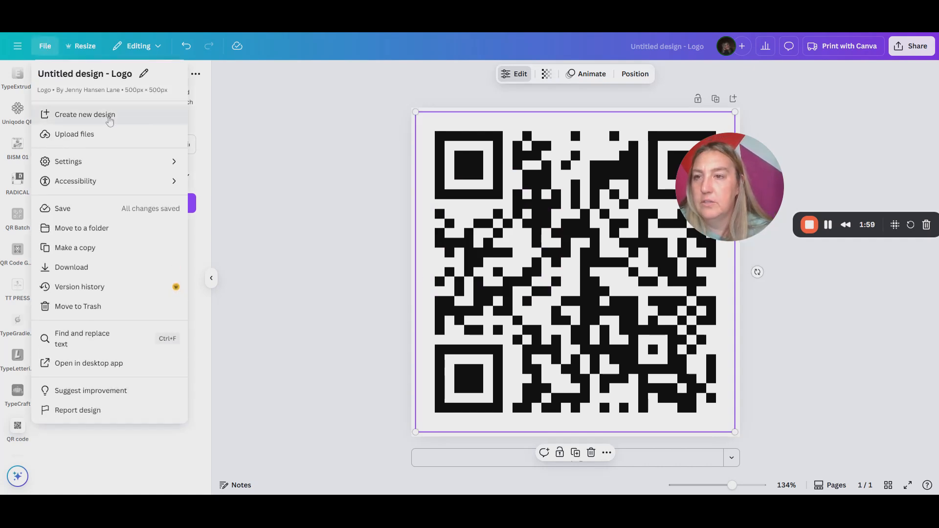
pyautogui.click(85, 114)
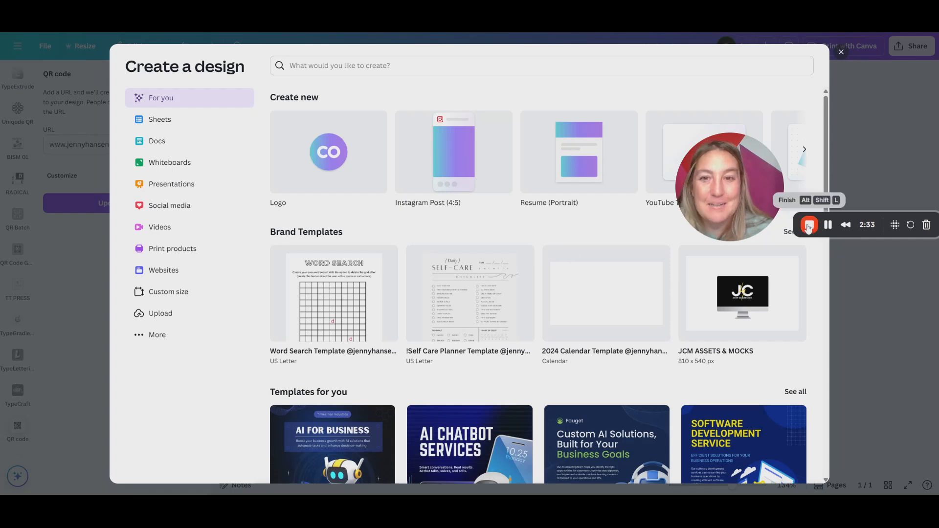
pyautogui.click(333, 294)
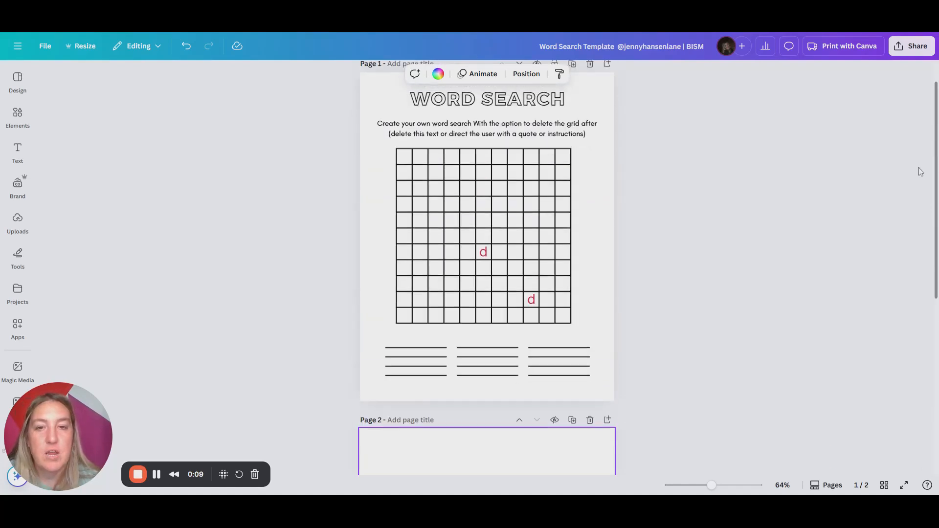
# Retype the page 2 heading as 'GRAB YOUR GIFT'.
pyautogui.click(486, 98)
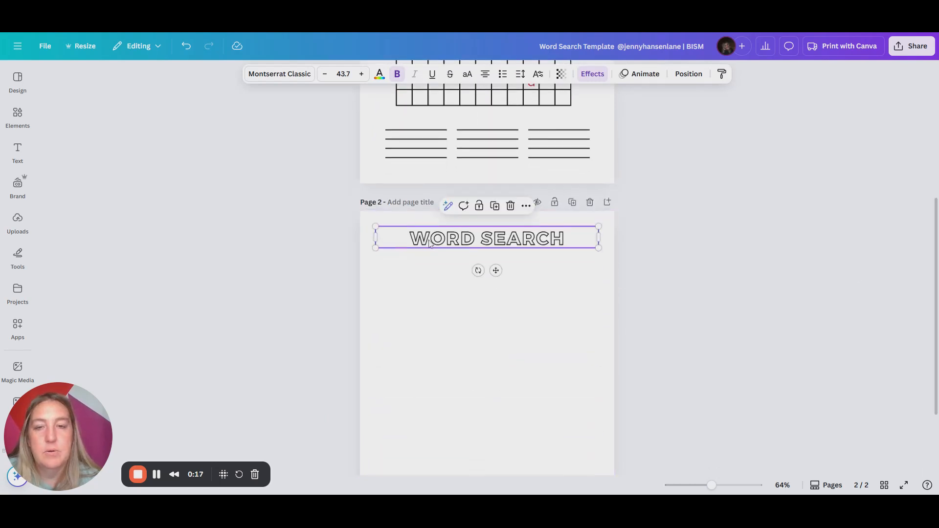
pyautogui.write('GRAB YOUR G')
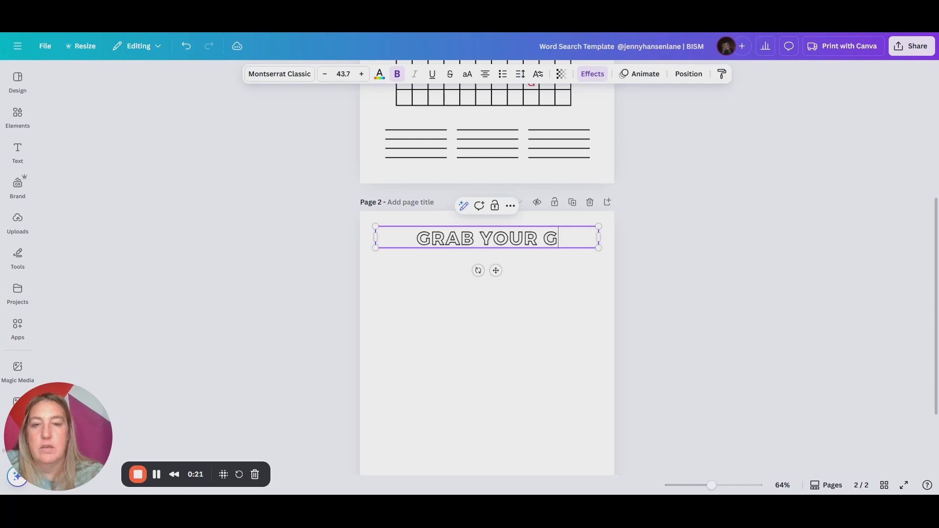
pyautogui.write('IFT')
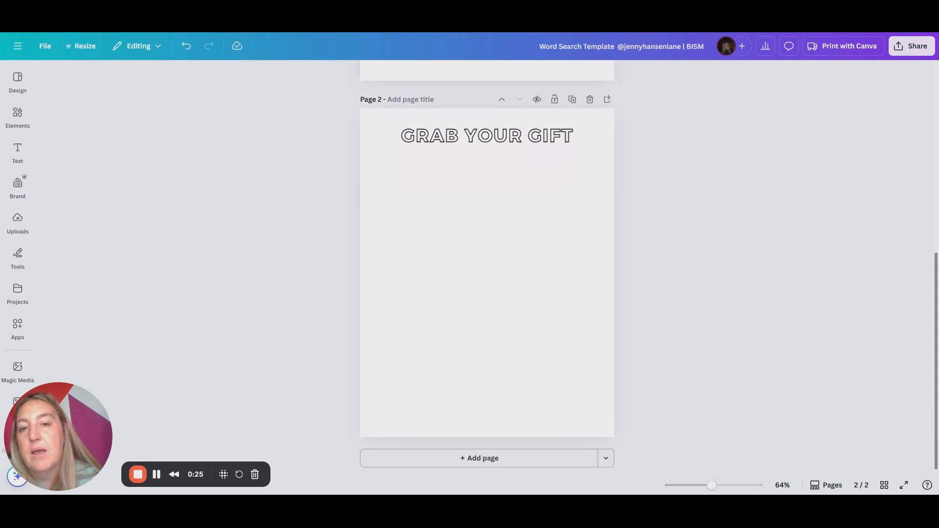
pyautogui.click(569, 254)
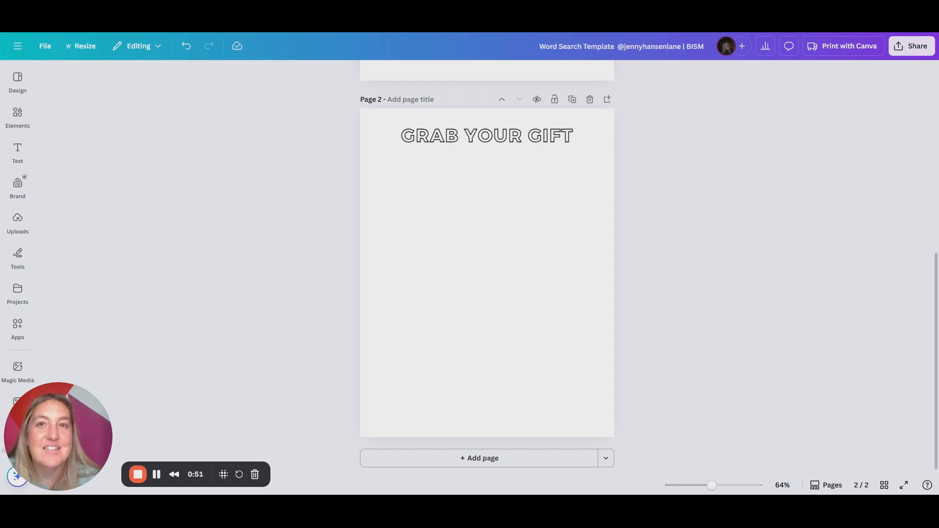
# Paste the QR code onto page 2, shrink it, and centre it below the heading.
pyautogui.click(478, 232)
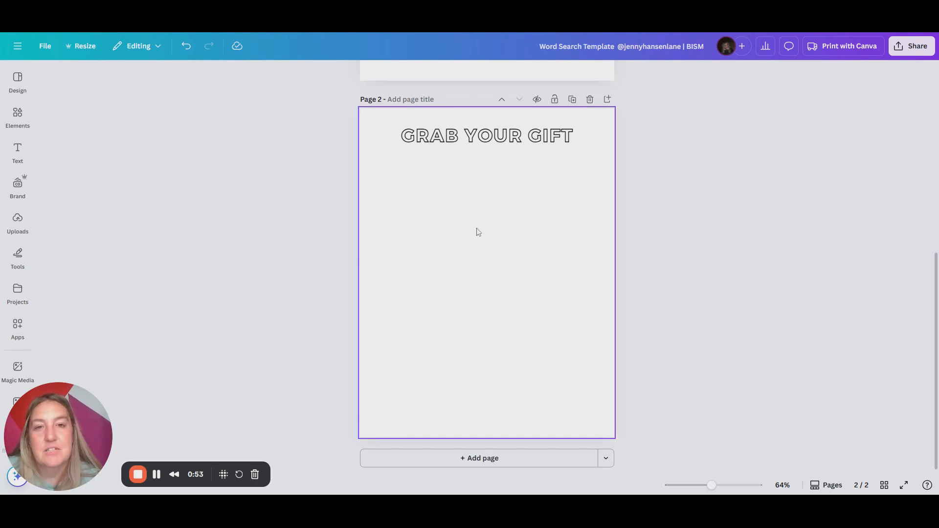
pyautogui.click(485, 135)
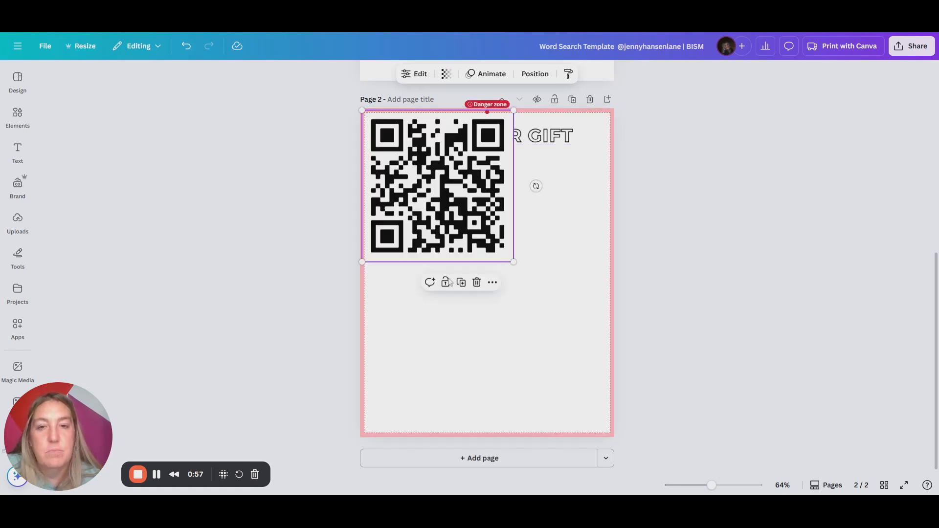
pyautogui.moveTo(438, 186); pyautogui.dragTo(477, 305)
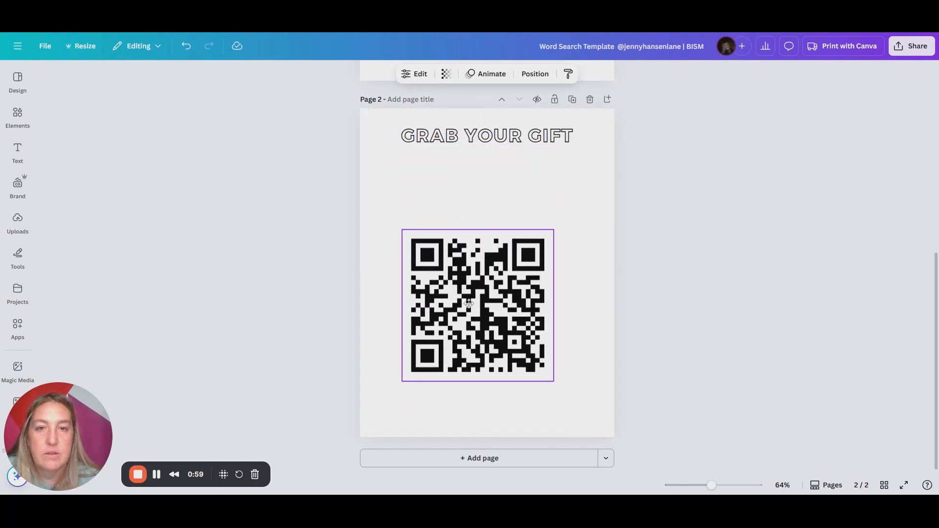
pyautogui.moveTo(403, 234); pyautogui.dragTo(454, 282)
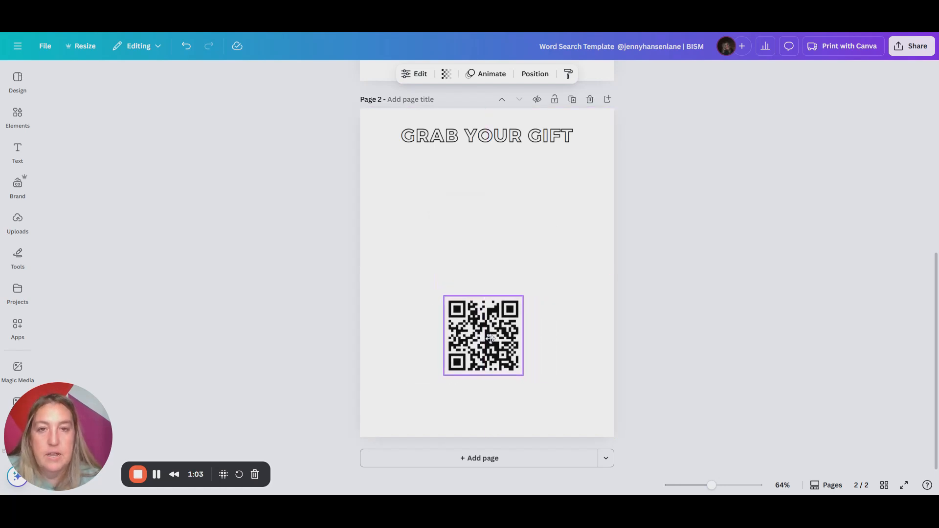
pyautogui.moveTo(483, 335); pyautogui.dragTo(486, 274)
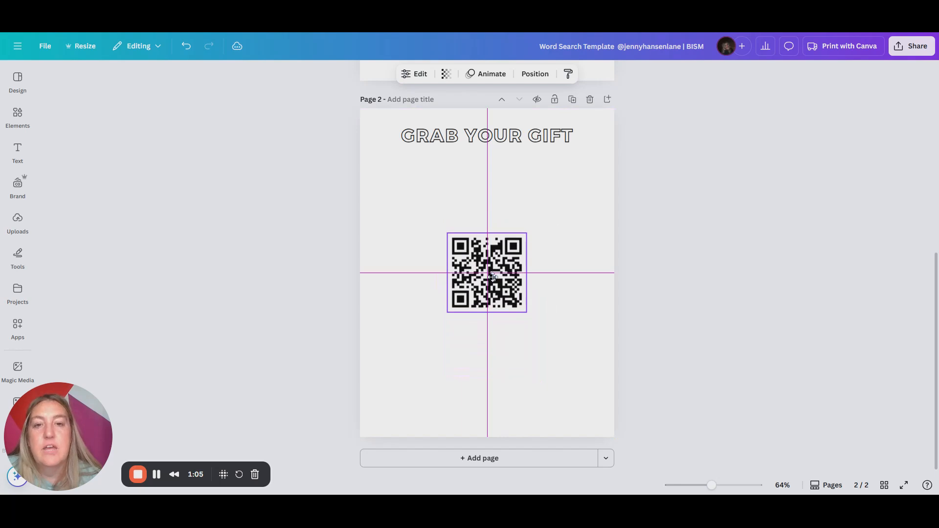
pyautogui.click(485, 273)
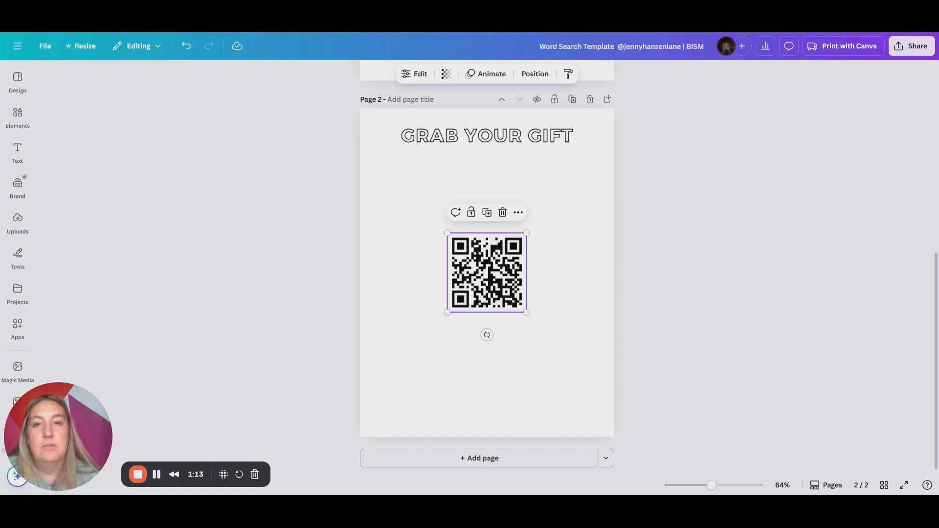
pyautogui.moveTo(571, 98)
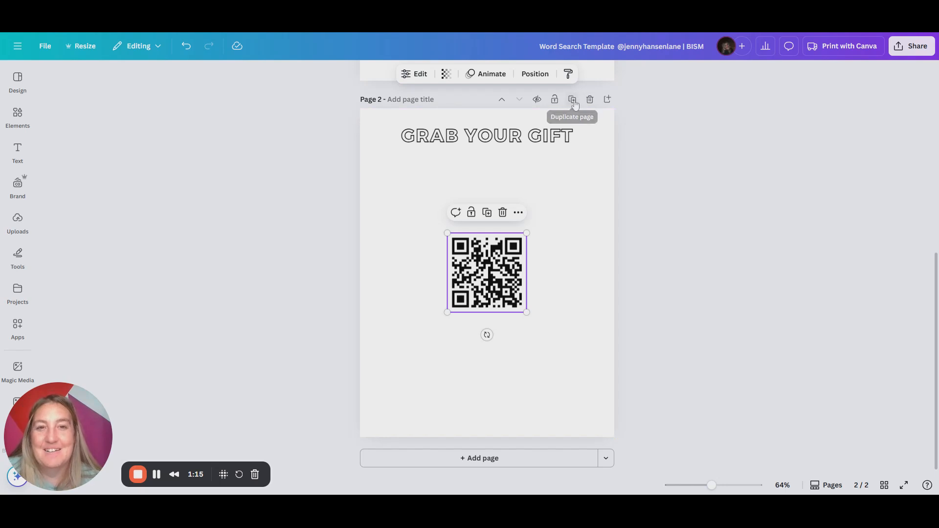
# Duplicate page 2 and retitle the copy 'QR CODES'.
pyautogui.click(571, 99)
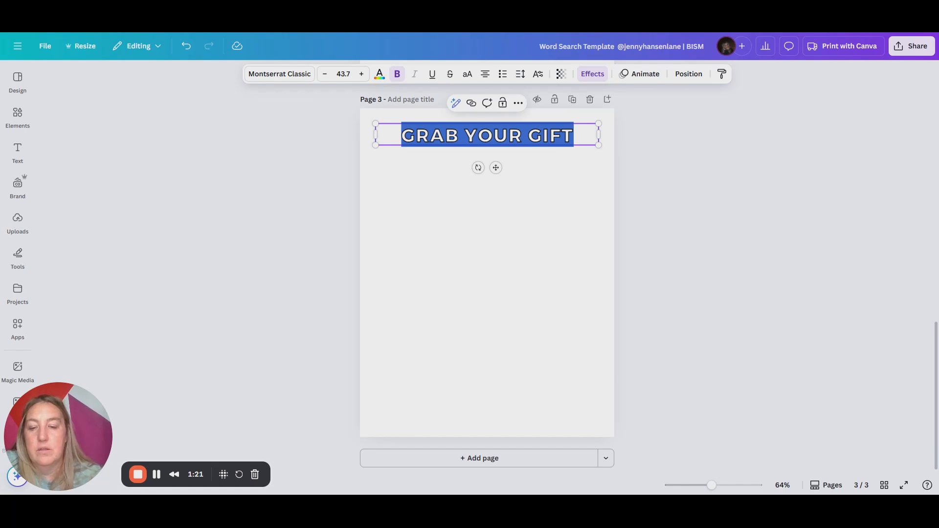
pyautogui.write('QR')
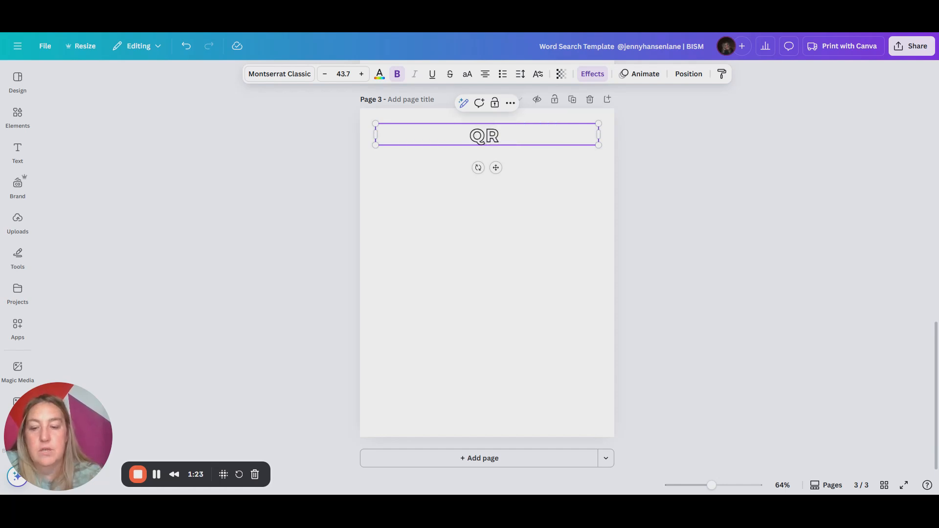
pyautogui.write('CODES')
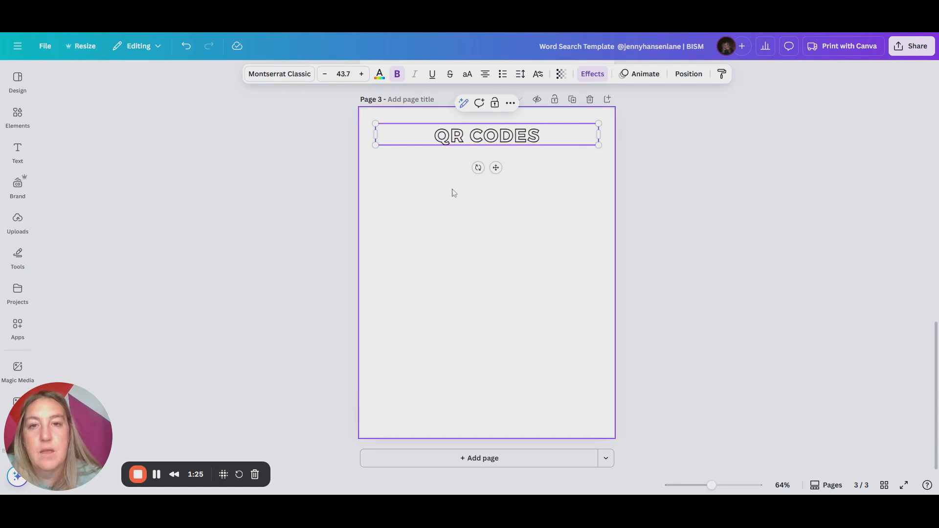
pyautogui.click(18, 153)
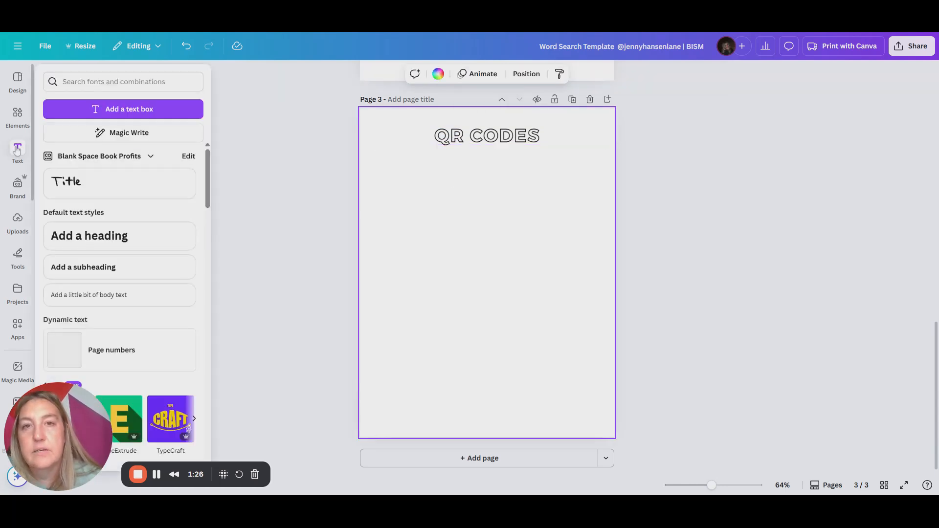
# Add a 'No more than 10%' text line under the title and duplicate it.
pyautogui.click(89, 236)
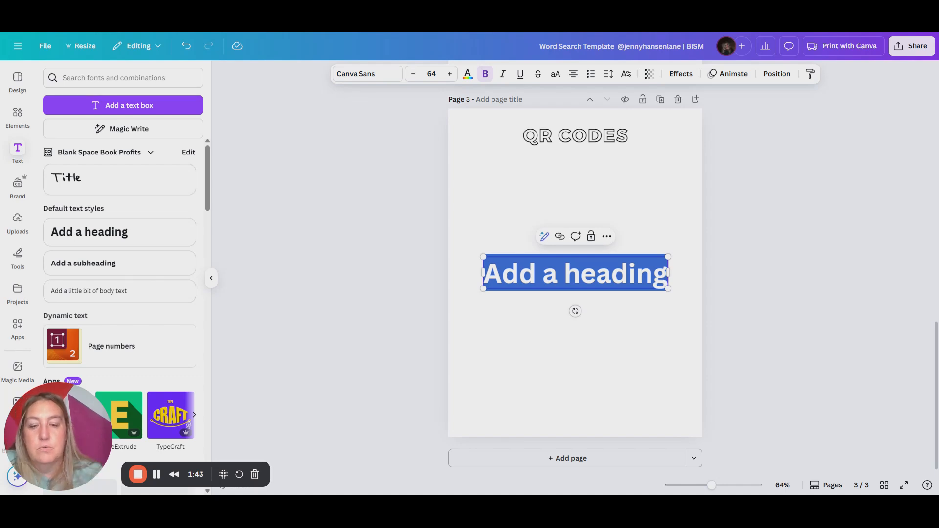
pyautogui.write('N')
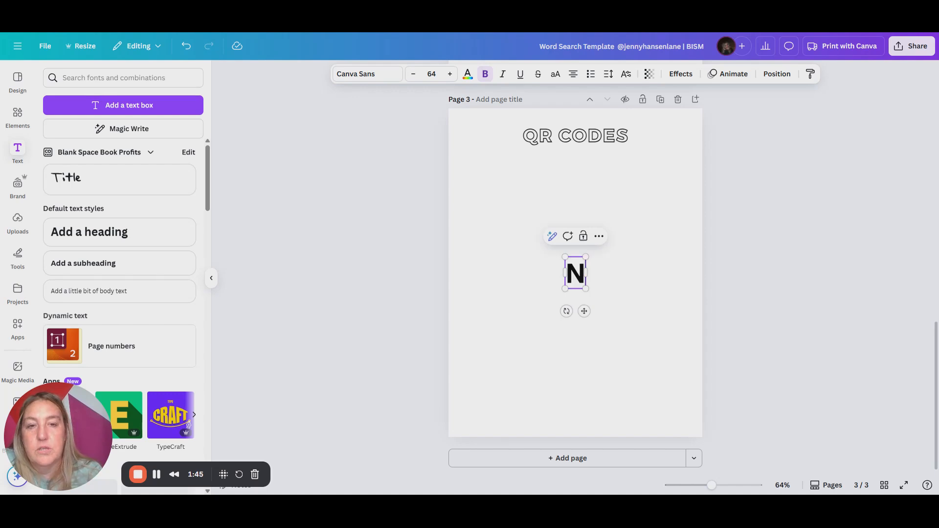
pyautogui.write('No more than 10%')
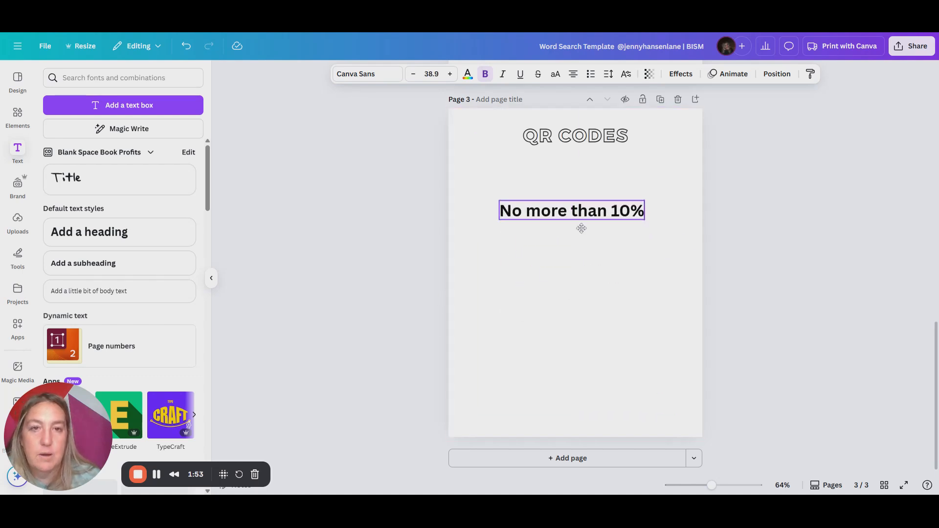
pyautogui.moveTo(571, 209); pyautogui.dragTo(575, 165)
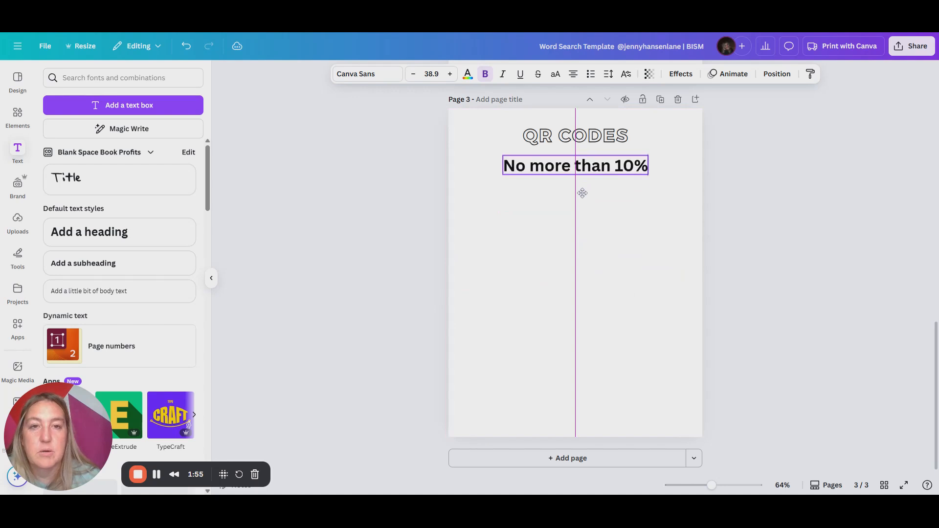
pyautogui.click(574, 165)
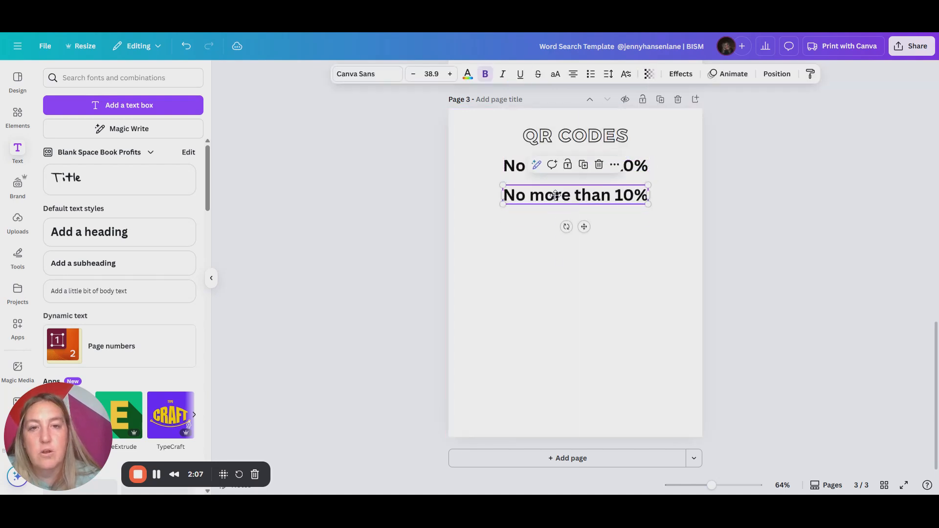
# Retype the copied line as a note about an email address and colour it red.
pyautogui.tripleClick(574, 195)
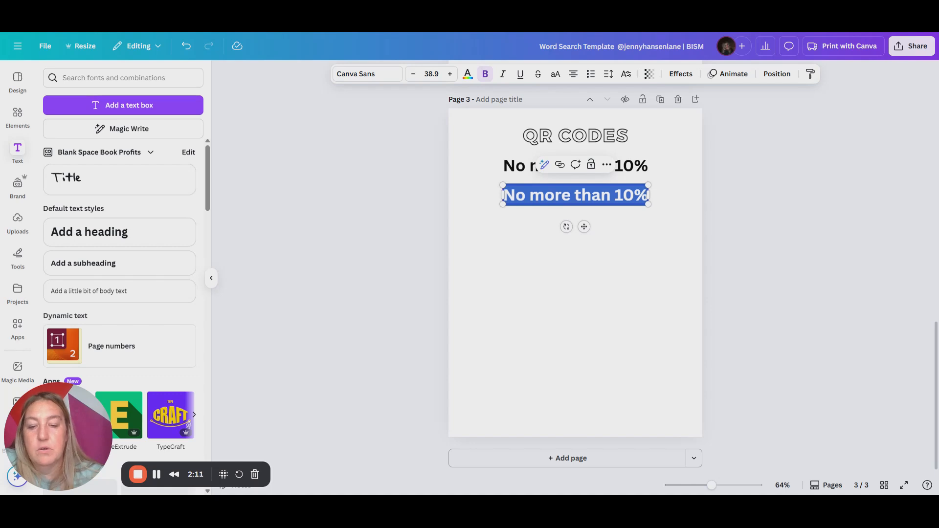
pyautogui.write('Link leads to the free')
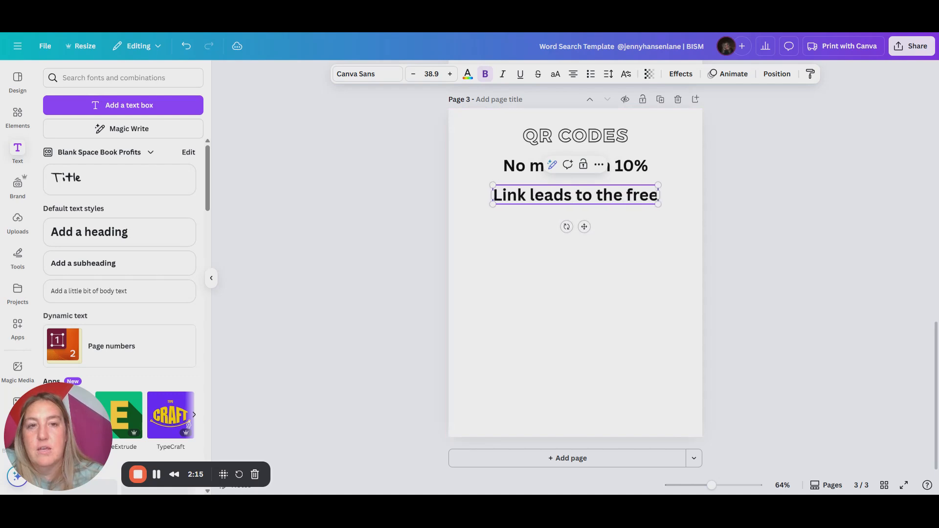
pyautogui.write('thing')
pyautogui.write('not asking for am')
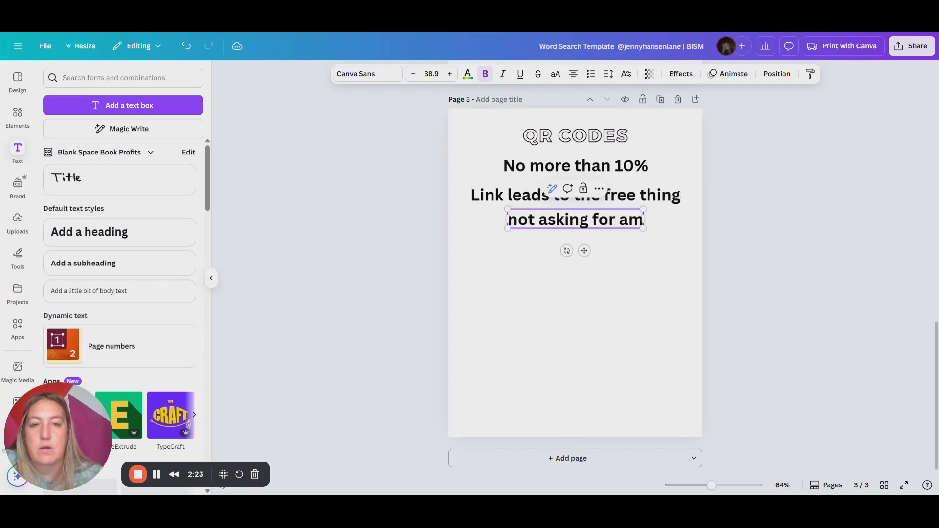
pyautogui.press('Backspace')
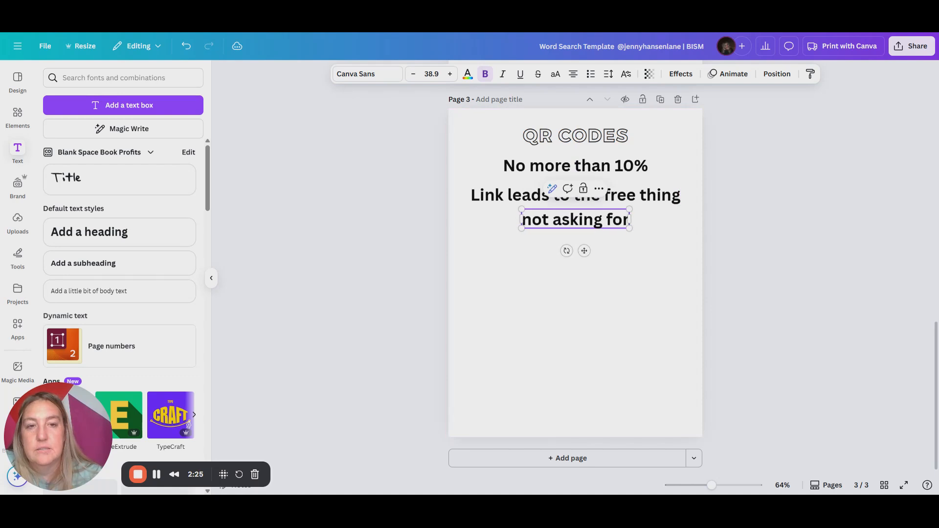
pyautogui.write('an email')
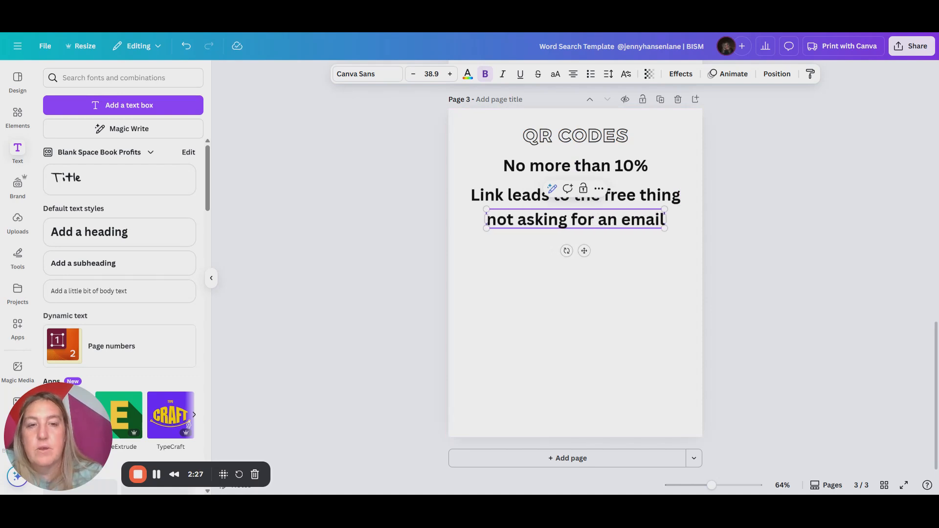
pyautogui.write('address')
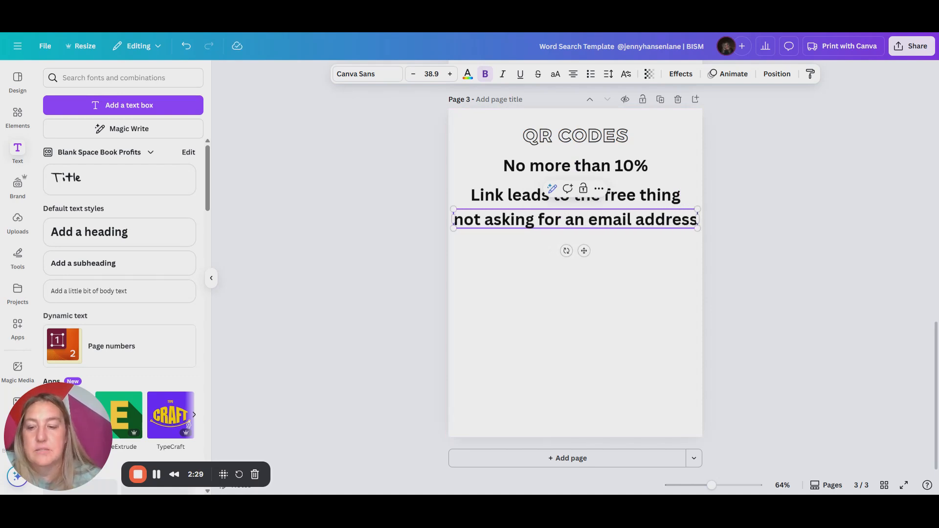
pyautogui.click(466, 73)
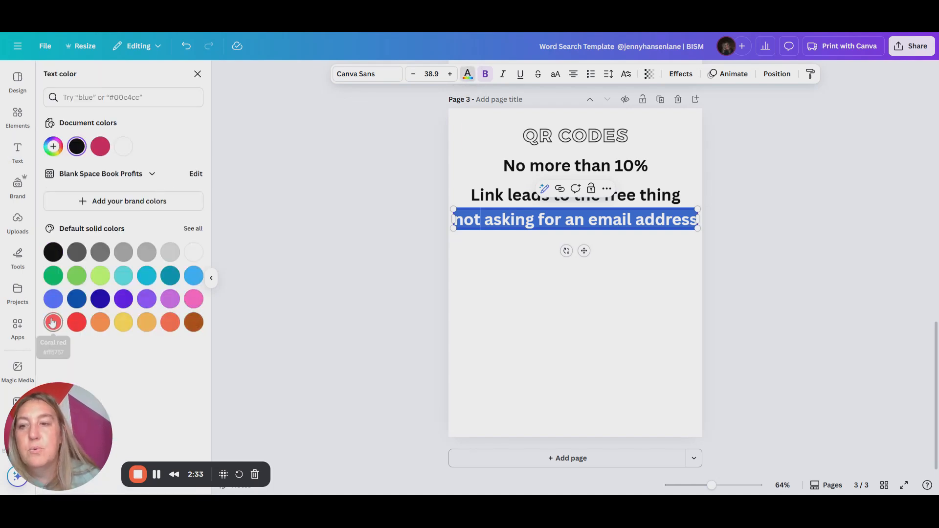
pyautogui.click(76, 323)
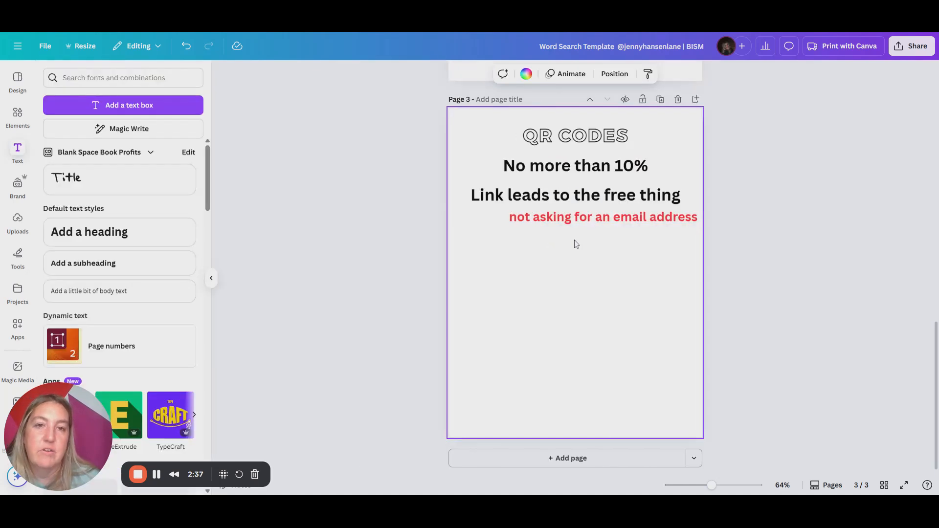
# Centre the red note and place the duplicated line below it.
pyautogui.tripleClick(603, 216)
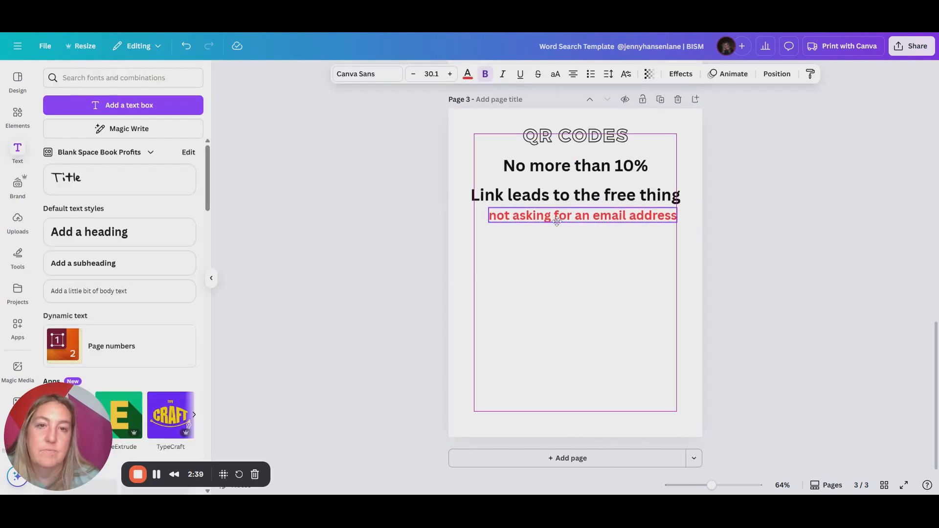
pyautogui.moveTo(582, 215); pyautogui.dragTo(575, 212)
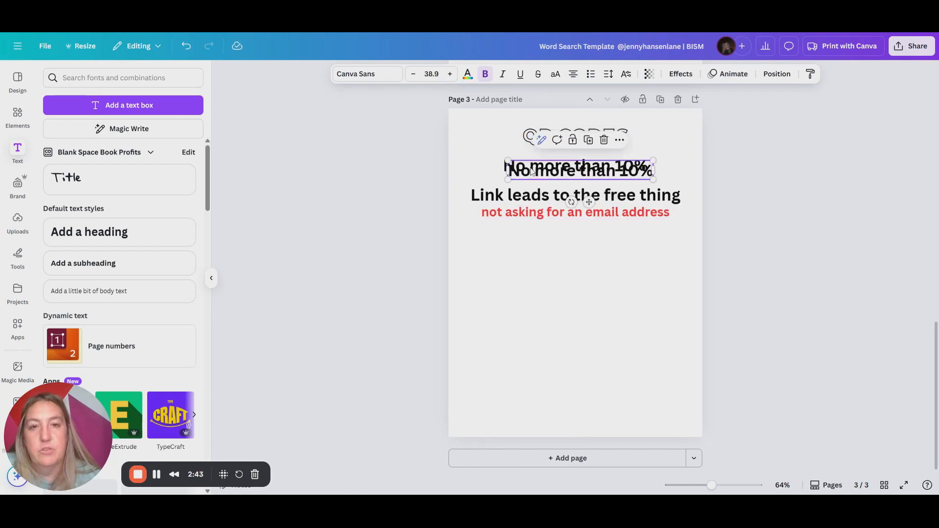
pyautogui.moveTo(576, 170); pyautogui.dragTo(575, 250)
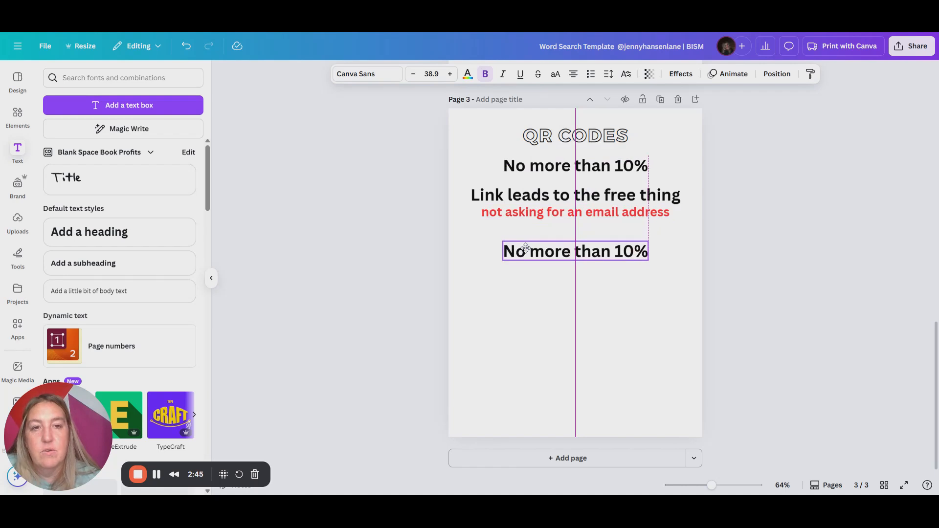
# Type 'Free thing:' and 'ASKS FOR THE EMAIL ADDRESS IN EXCHANGE FOR SOMETHING ELSE'.
pyautogui.write('Free thing:')
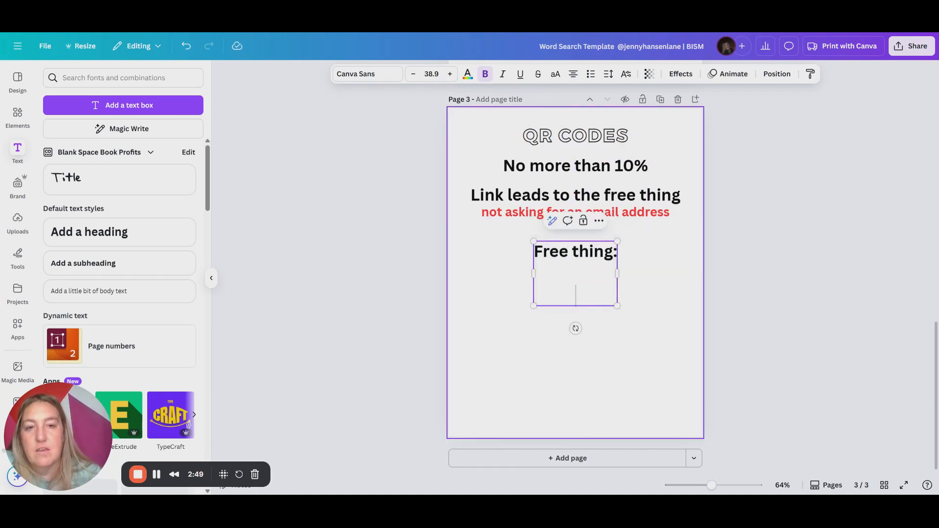
pyautogui.write('ASKS FOR THE EMAIL ADDRESS')
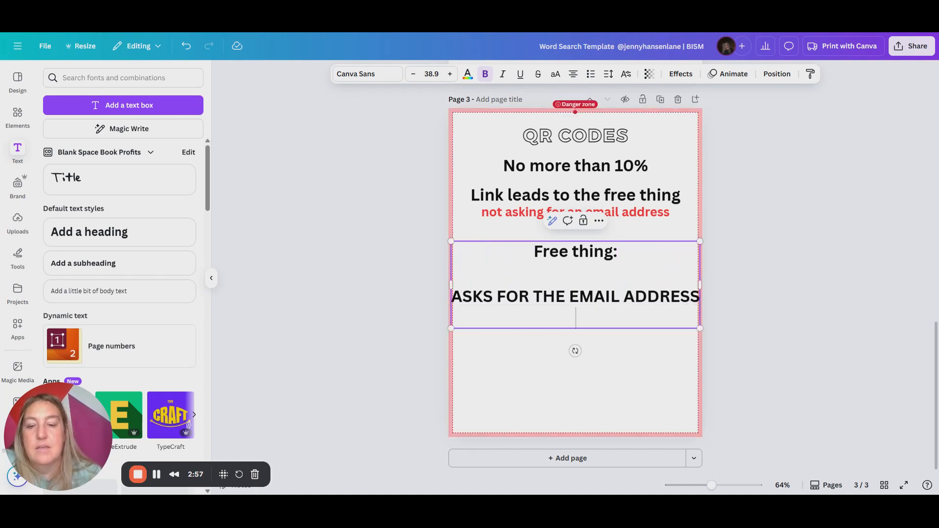
pyautogui.write('IN EXCHANGE F')
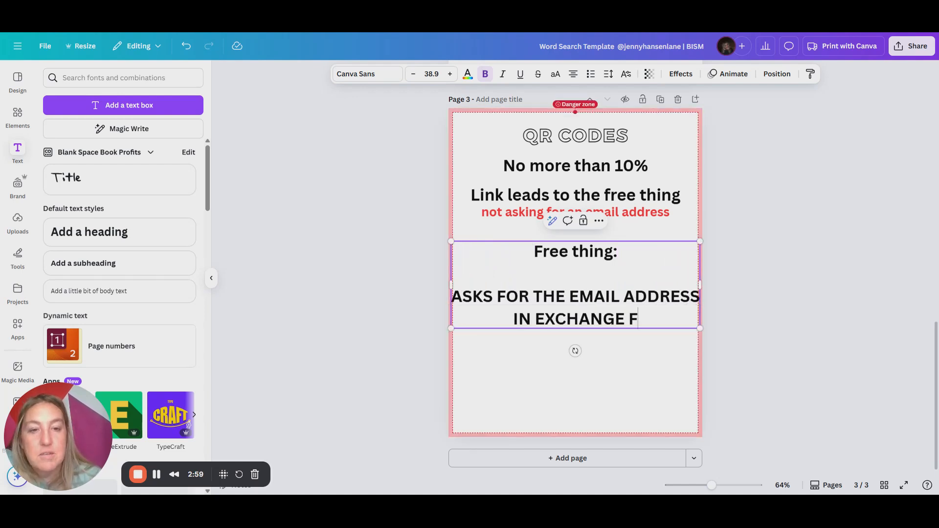
pyautogui.write('OR SOMETHING ELS')
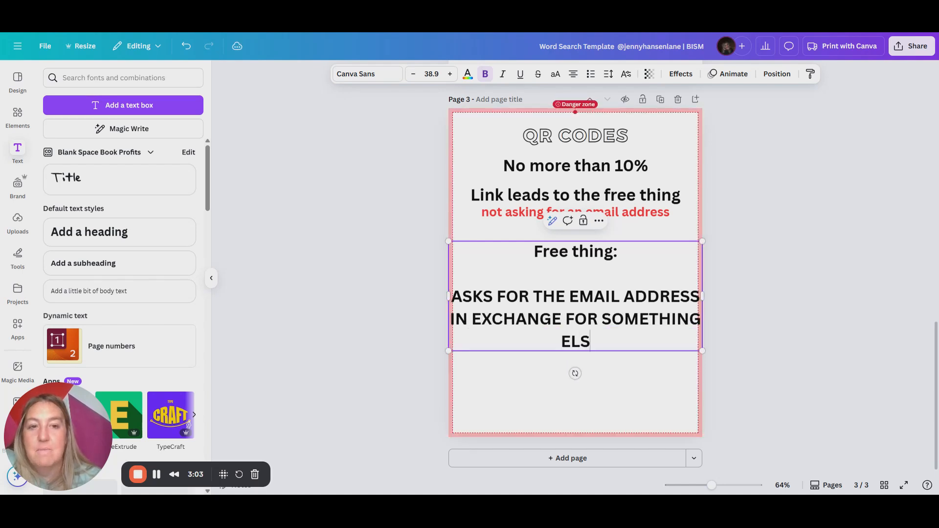
pyautogui.write('E')
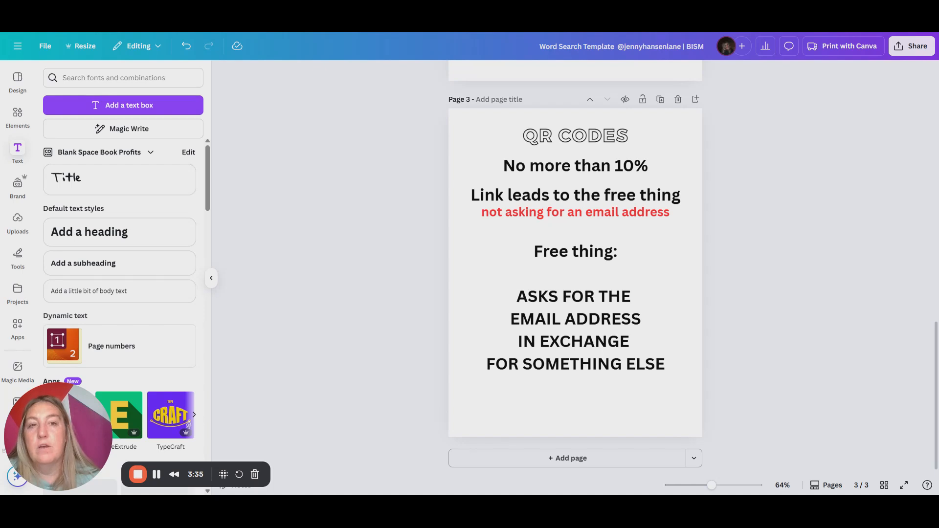
# Duplicate a line near the bottom, retype it 'TABLE OF CONTENTS' and recolour it orange.
pyautogui.click(574, 165)
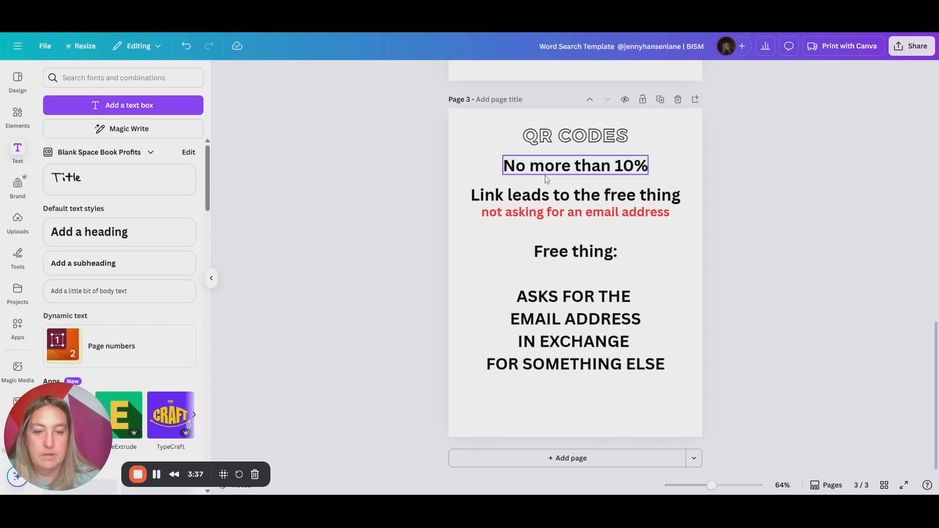
pyautogui.click(574, 165)
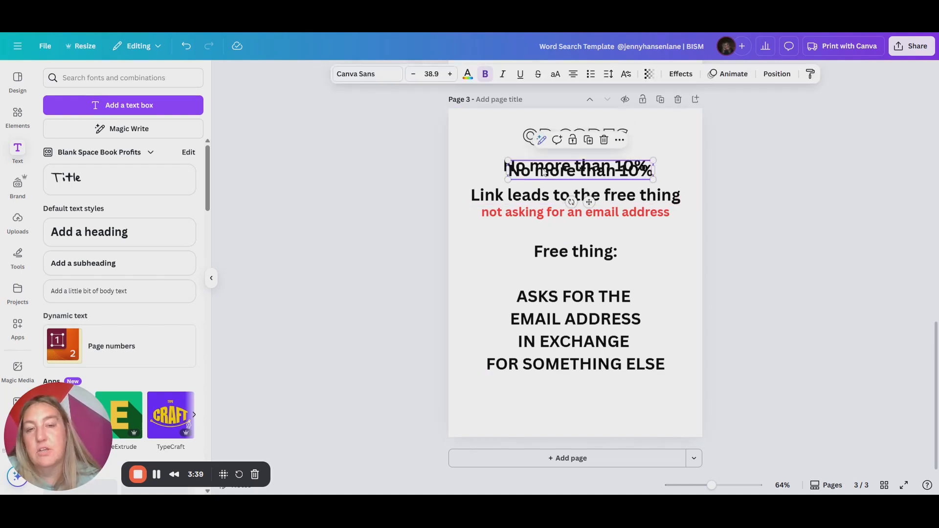
pyautogui.moveTo(578, 169); pyautogui.dragTo(575, 405)
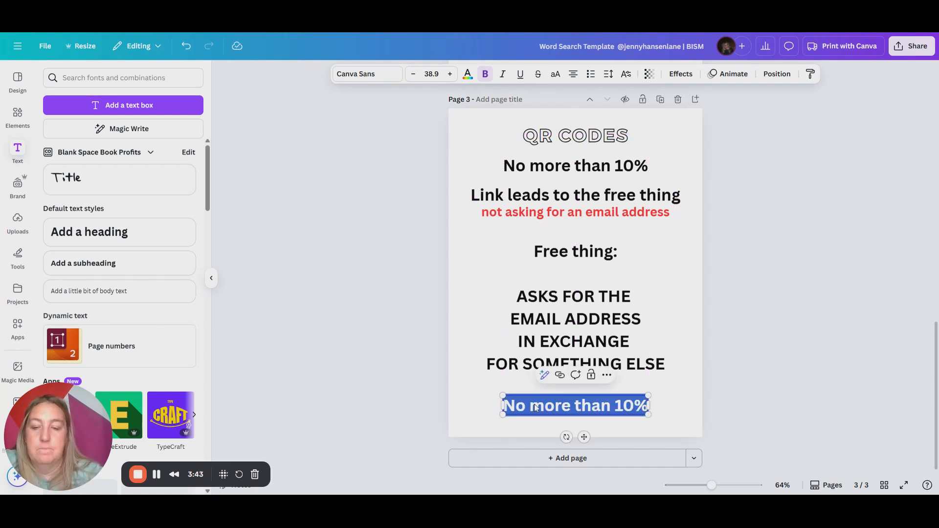
pyautogui.write('TABLE OC')
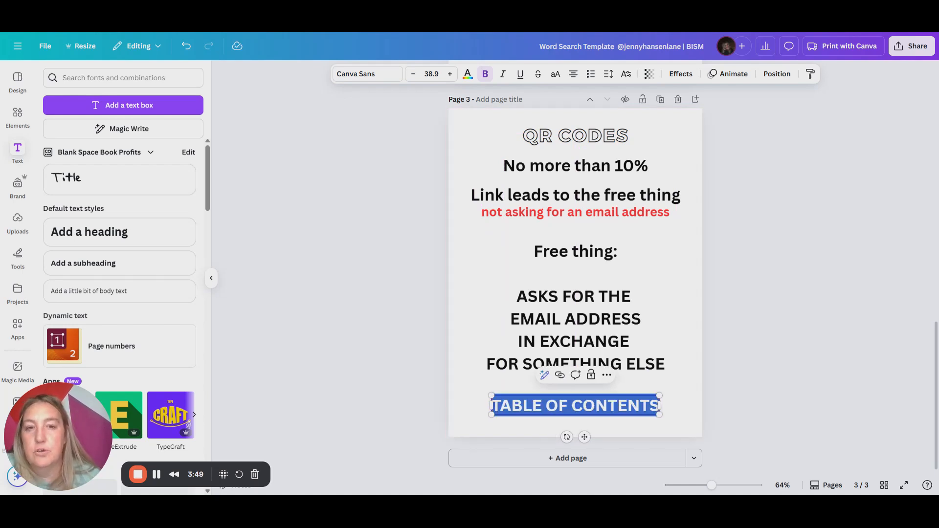
pyautogui.click(466, 74)
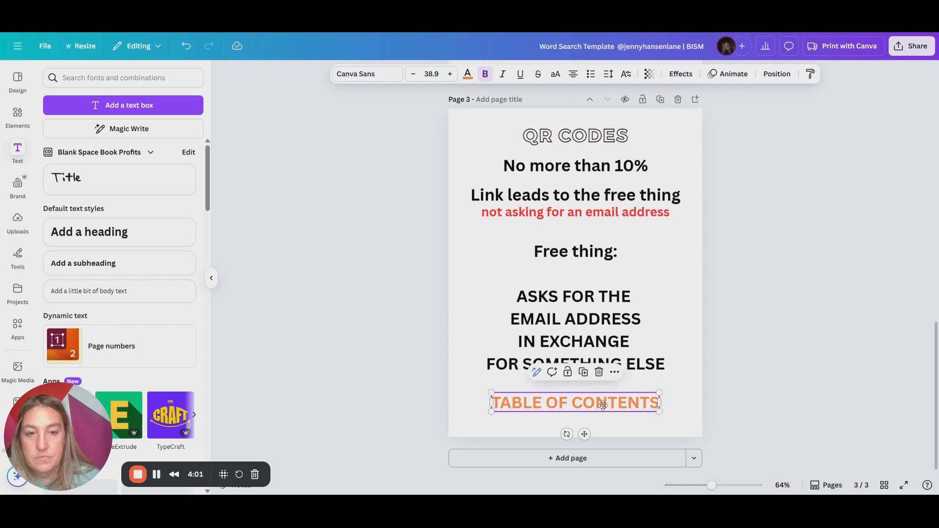
# Copy the red note below TABLE OF CONTENTS and make it read 'last chapter'.
pyautogui.click(574, 212)
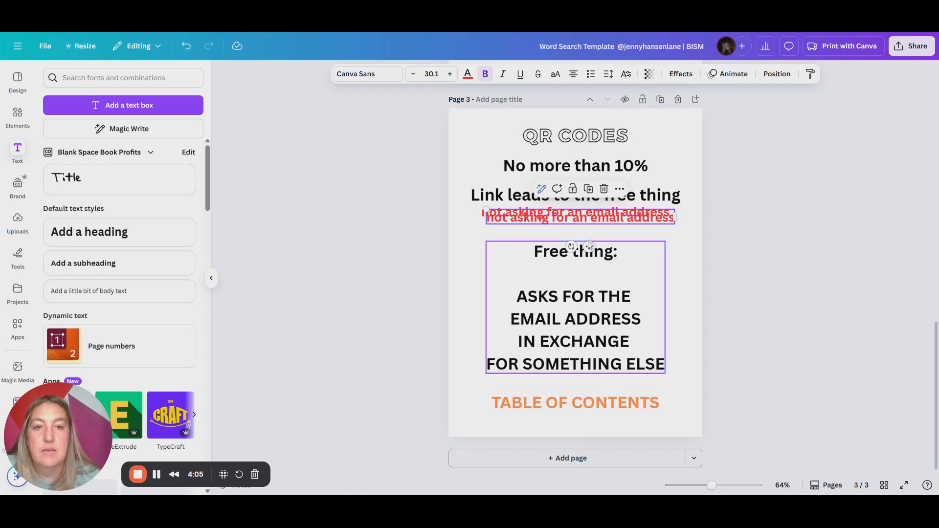
pyautogui.moveTo(579, 217); pyautogui.dragTo(575, 419)
pyautogui.write('last')
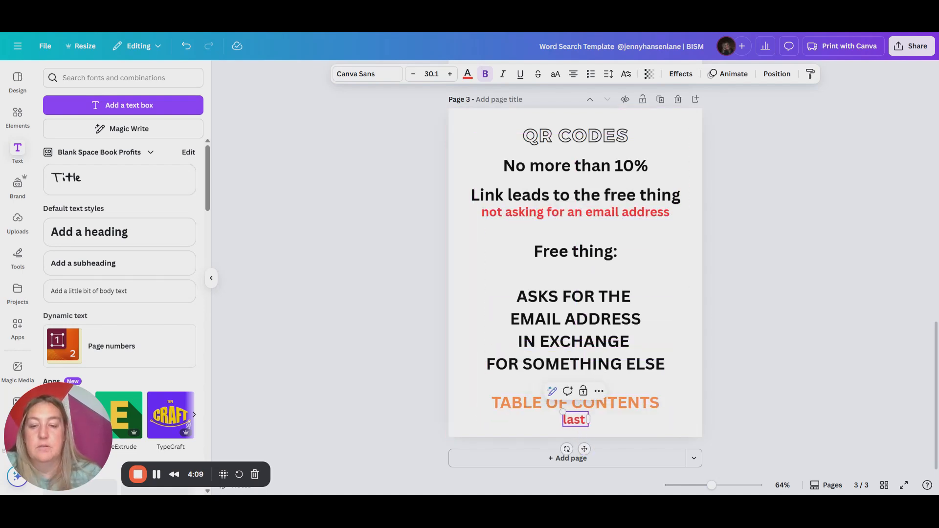
pyautogui.write('chapter')
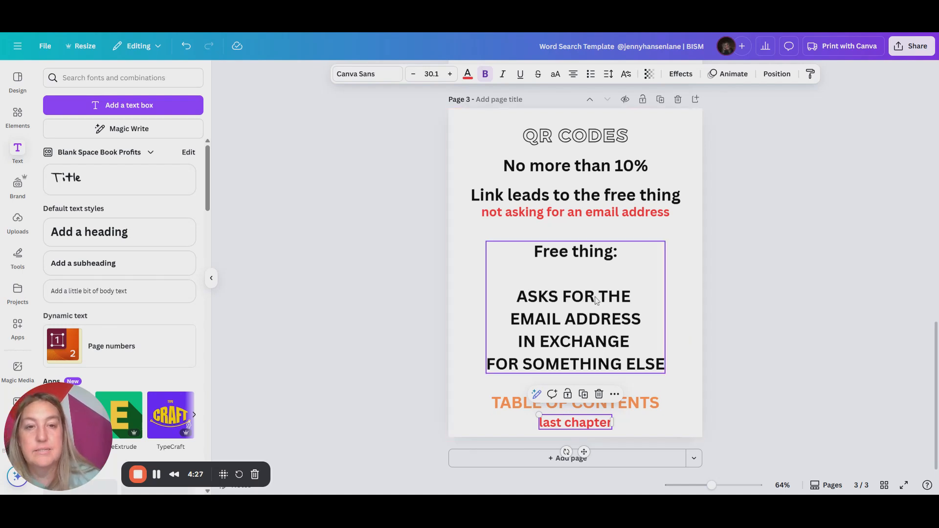
# Duplicate the Free thing block into a 'Back of the book' line and nudge it into place.
pyautogui.click(575, 250)
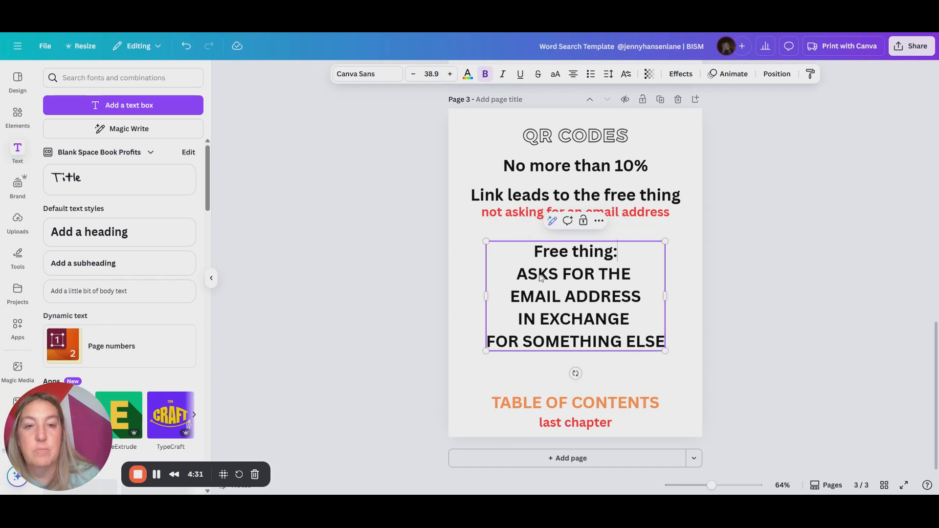
pyautogui.moveTo(575, 296); pyautogui.dragTo(576, 328)
pyautogui.write('Back of the')
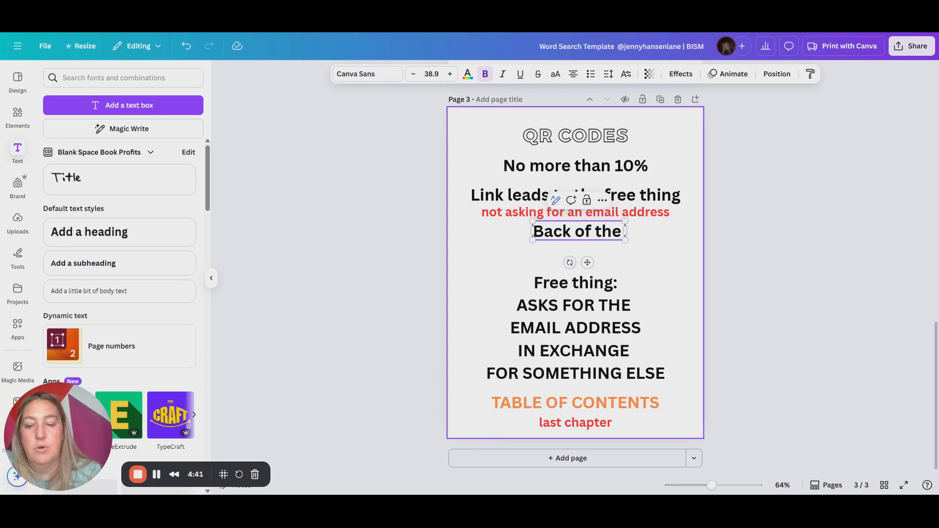
pyautogui.write('book')
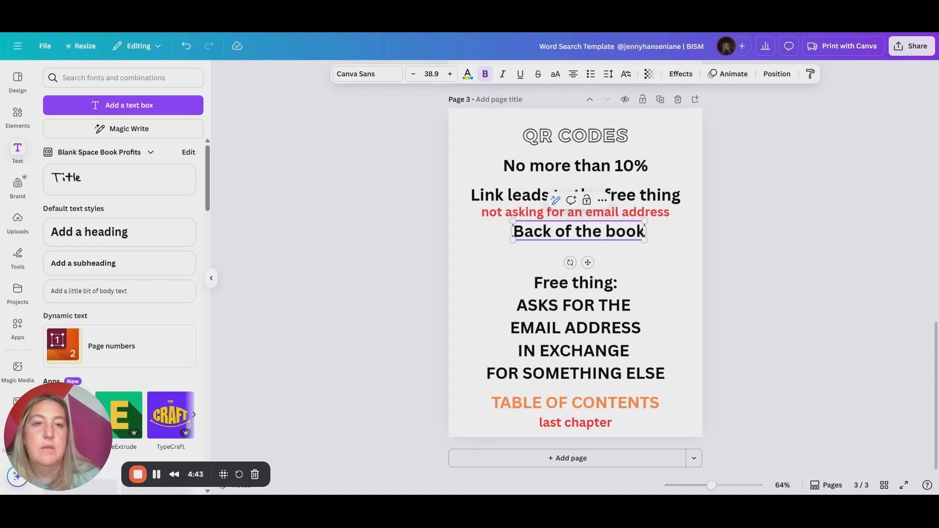
pyautogui.moveTo(578, 230); pyautogui.dragTo(575, 252)
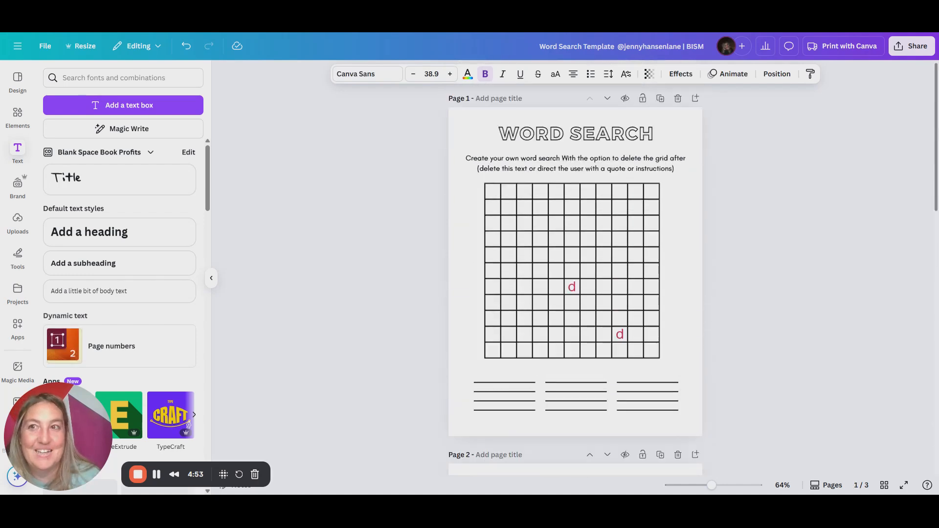
# Scroll below the QR CODES page and add a blank fourth page.
pyautogui.scroll(-3)
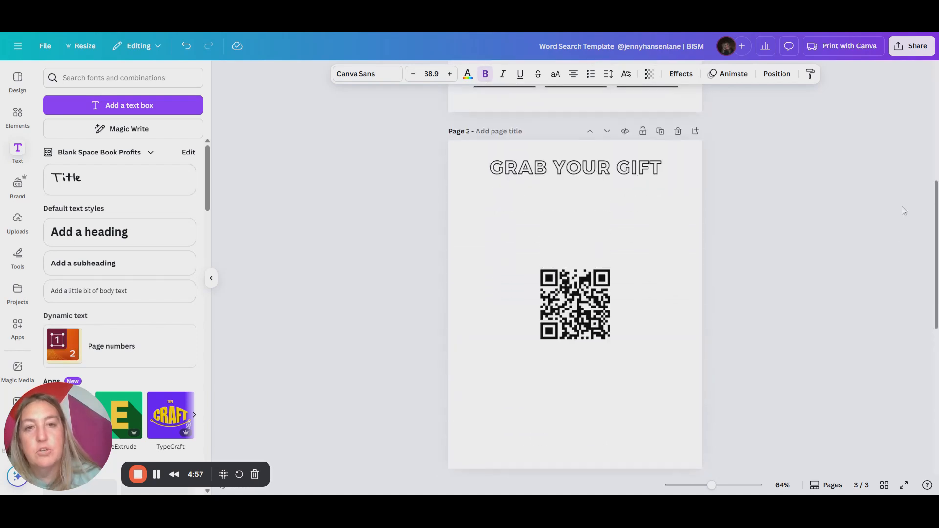
pyautogui.scroll(-3)
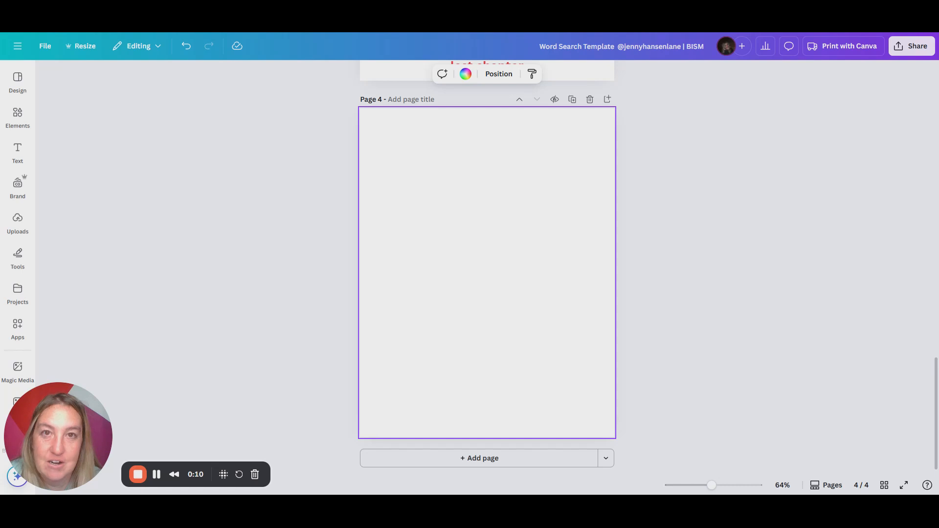
pyautogui.moveTo(379, 39)
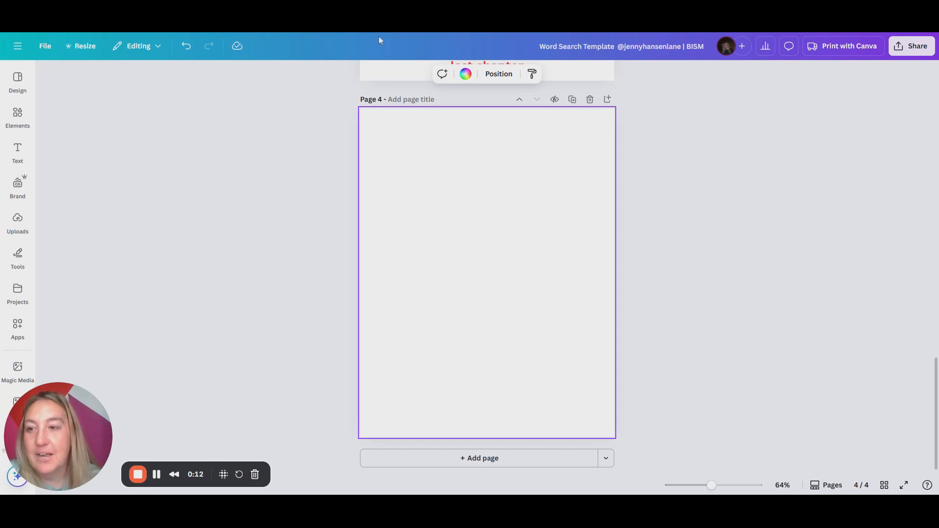
pyautogui.moveTo(220, 90)
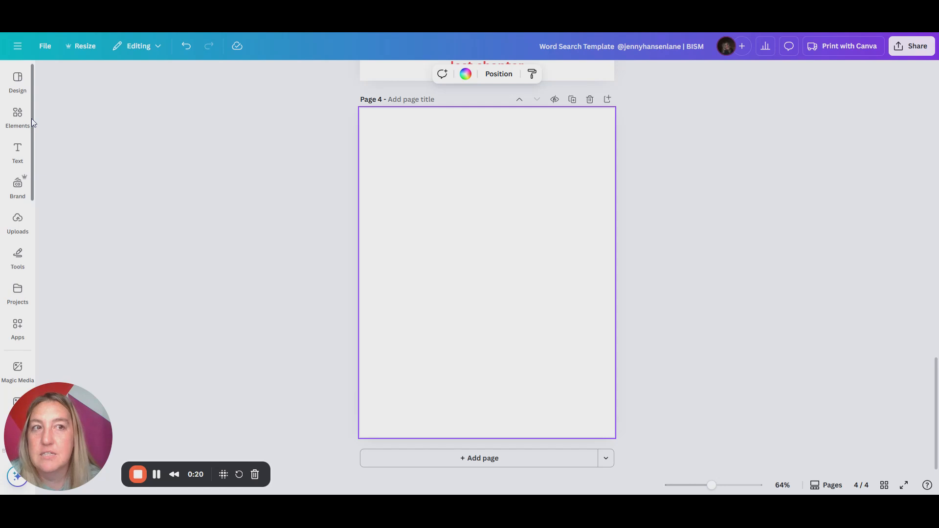
# Search Elements for 'QR' and generate a QR code from the Canva design link.
pyautogui.scroll(-3)
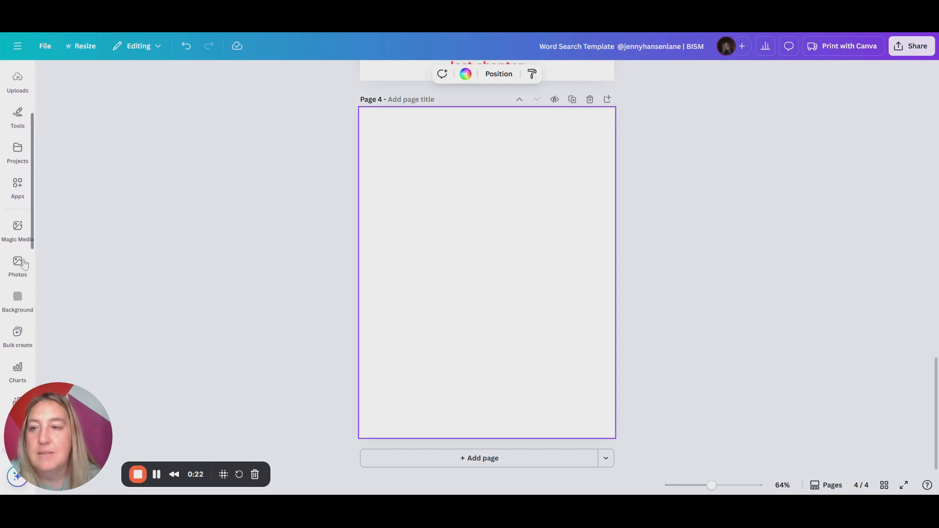
pyautogui.click(17, 117)
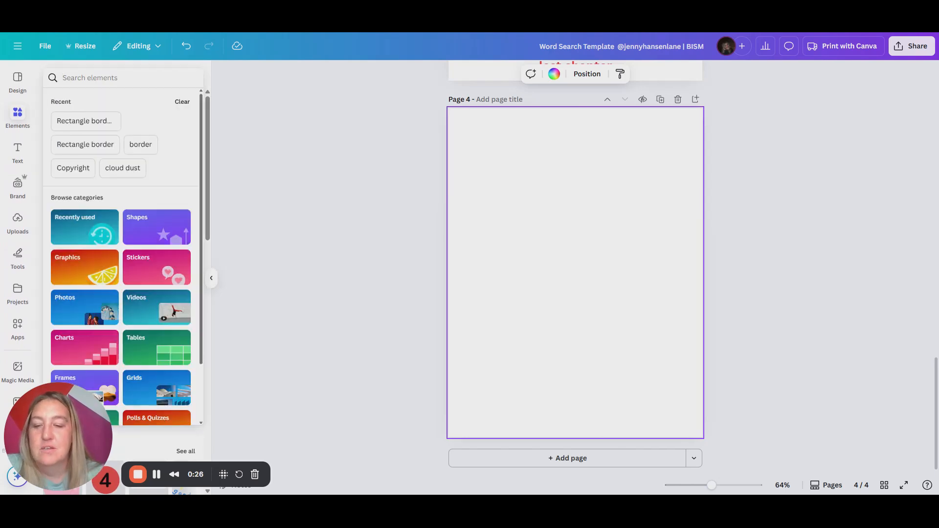
pyautogui.write('QR')
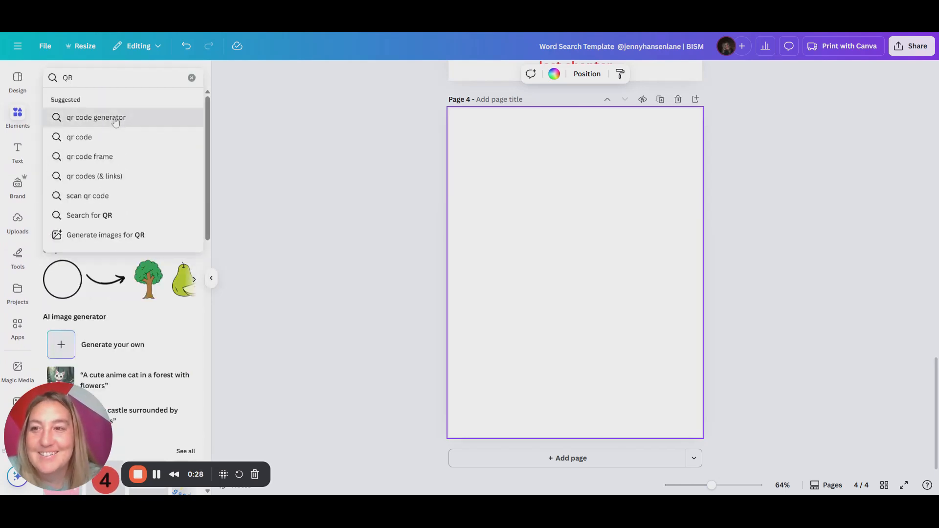
pyautogui.click(96, 117)
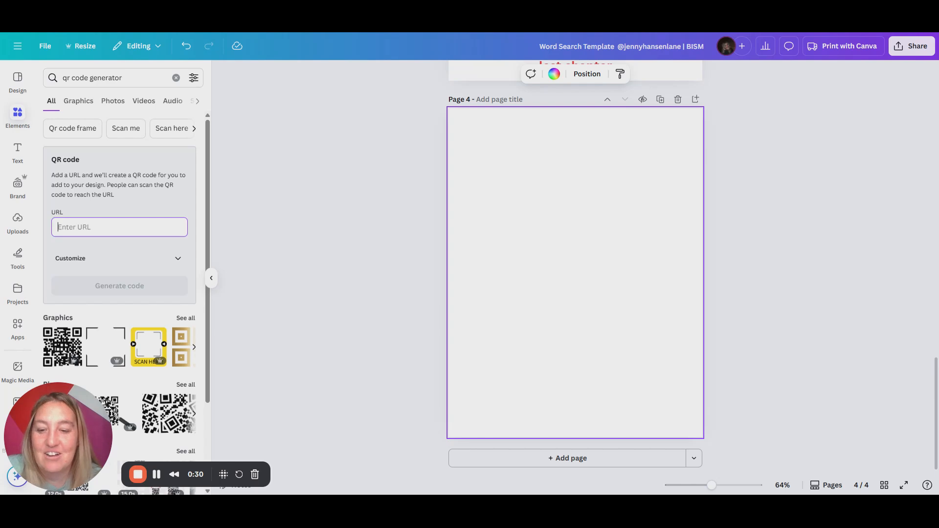
pyautogui.click(119, 286)
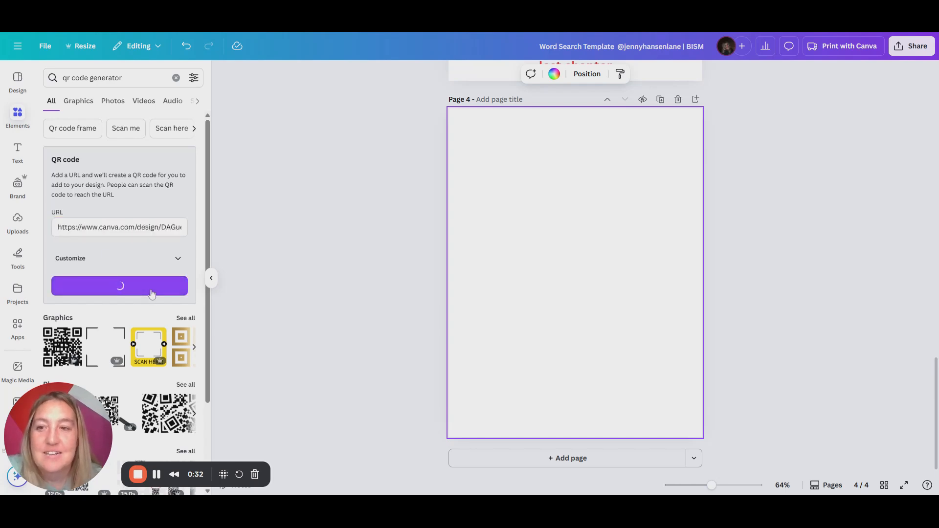
pyautogui.click(120, 286)
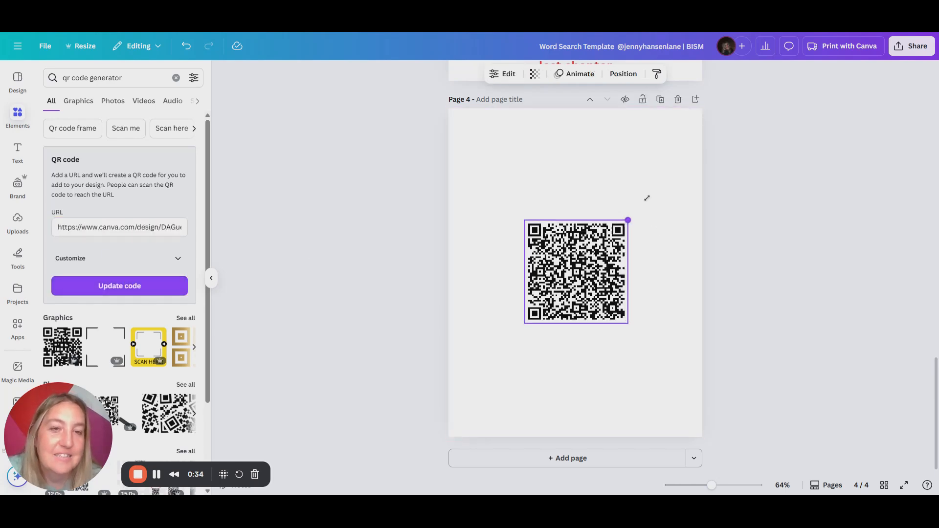